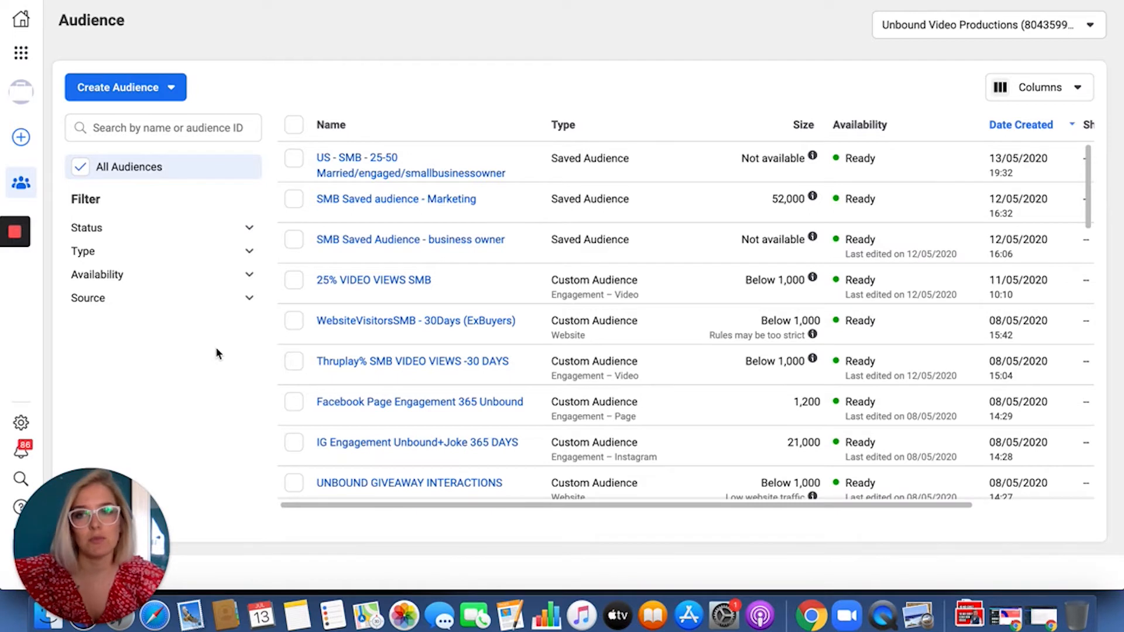
{"action": "mouse_move", "coordinate": [211, 104]}
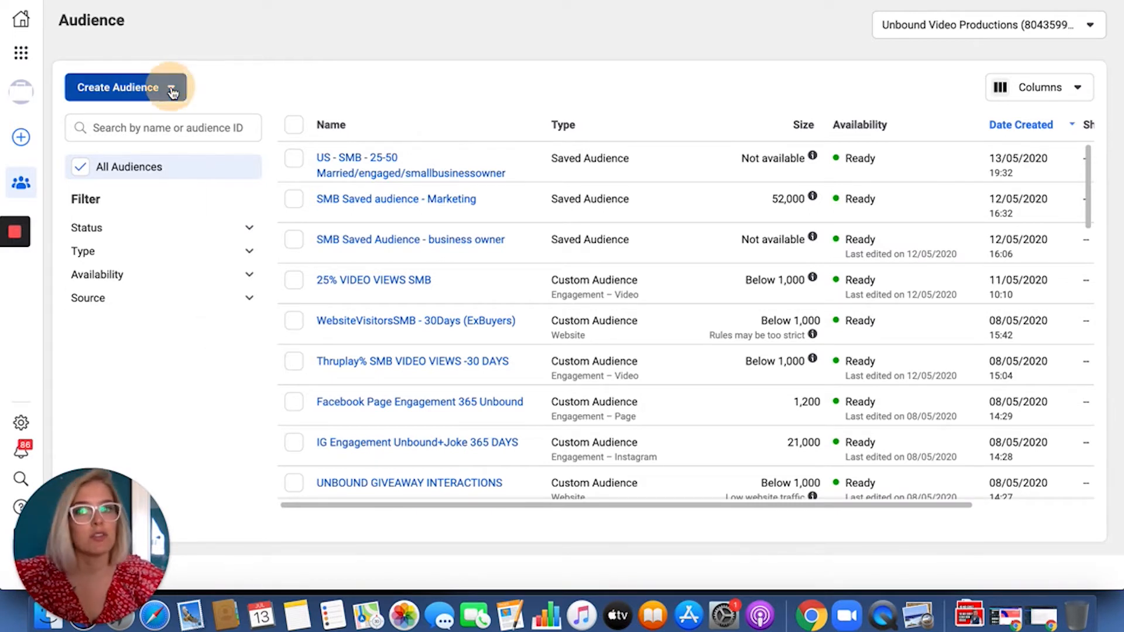
Step: Start a new saved audience from the Create Audience menu
{"action": "left_click", "coordinate": [124, 86]}
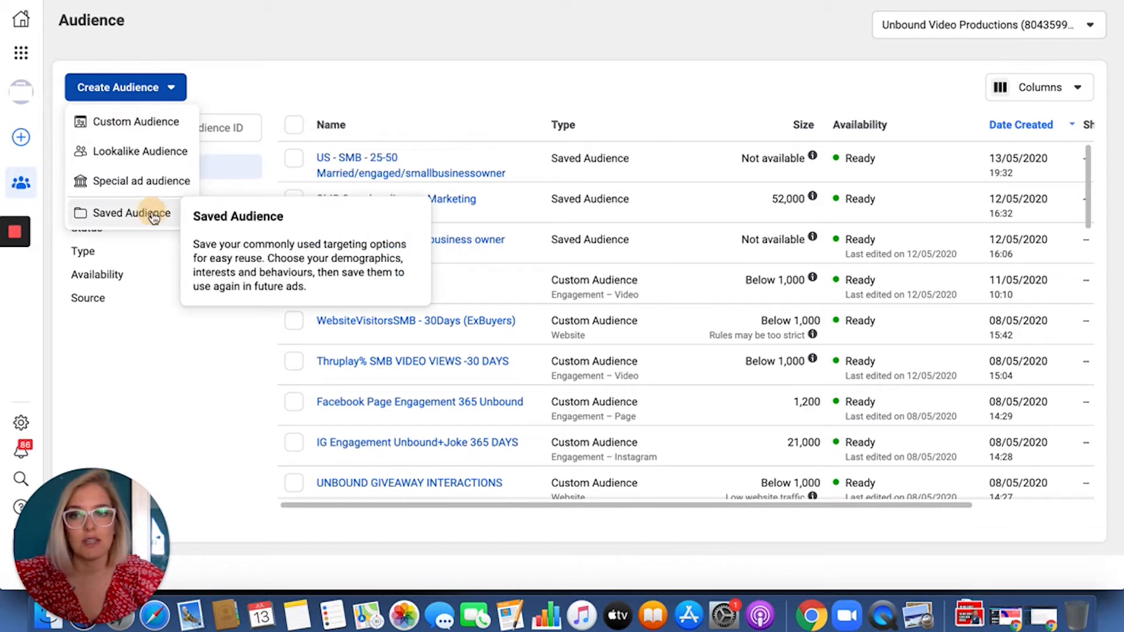
{"action": "left_click", "coordinate": [134, 213]}
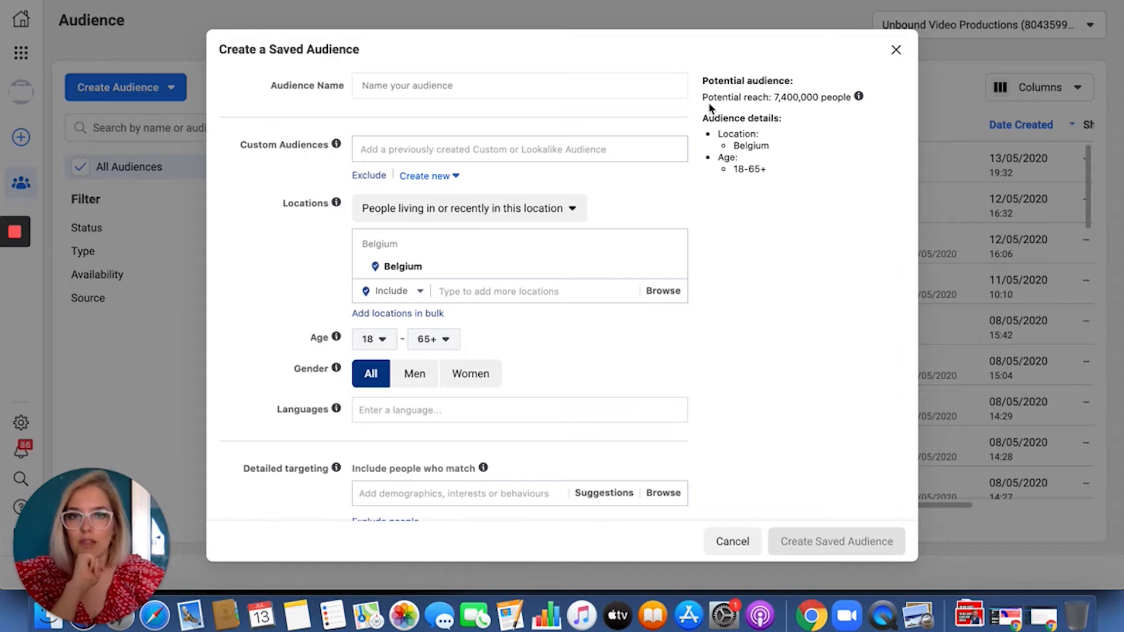
Step: Enter 'small business owners test' as the audience name and scroll down the form
{"action": "type", "text": "small business owners"}
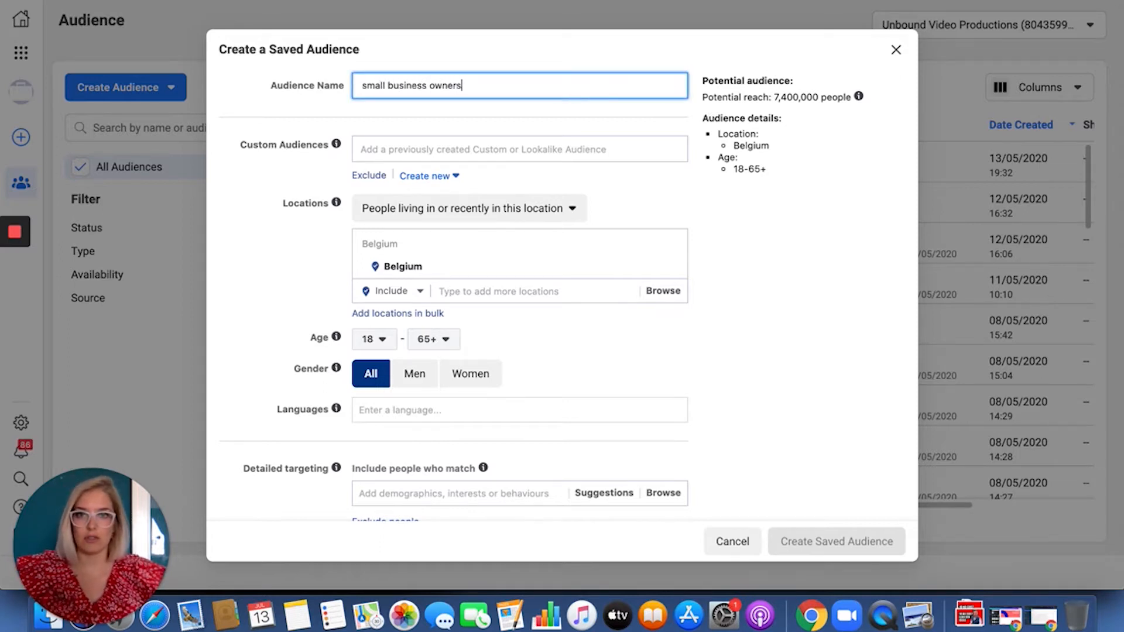
{"action": "type", "text": "test"}
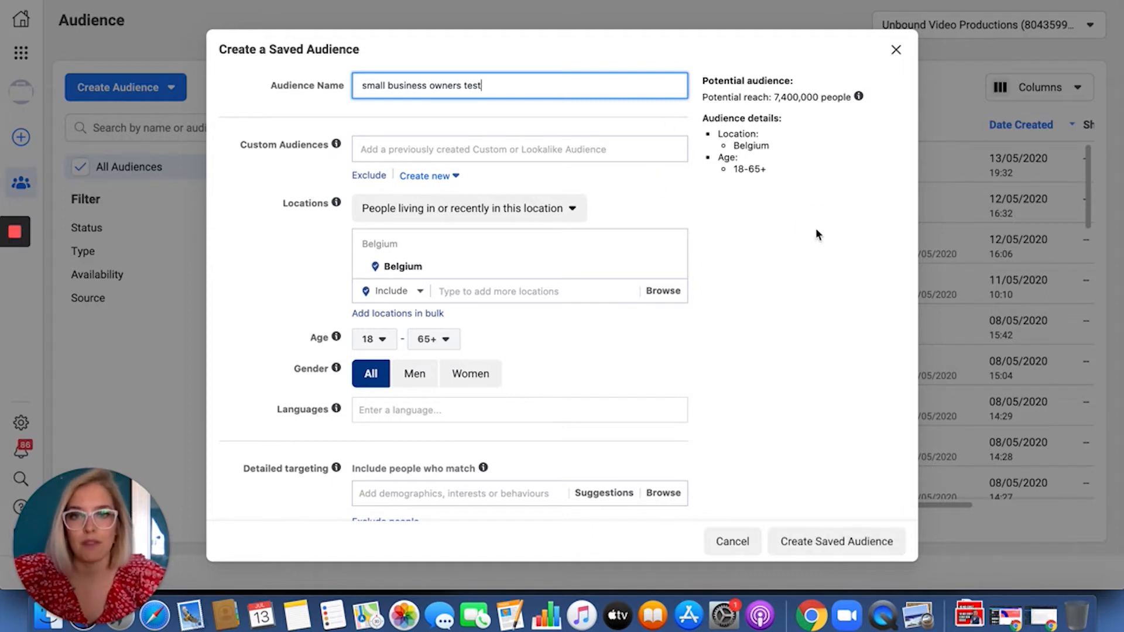
{"action": "scroll", "scroll_direction": "down", "scroll_amount": 3}
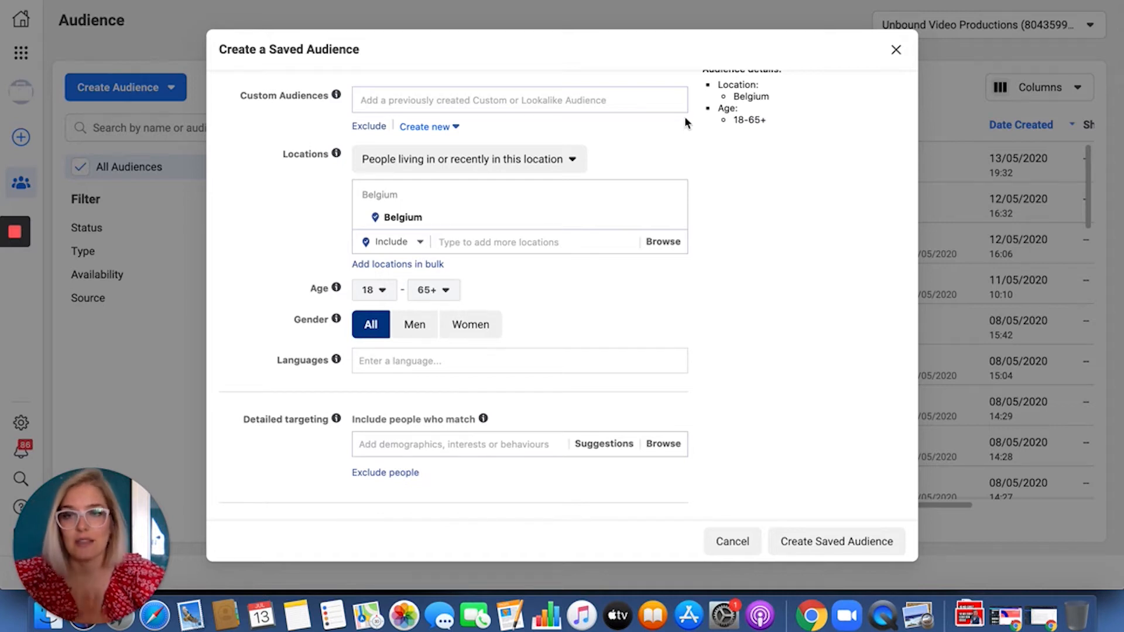
{"action": "mouse_move", "coordinate": [782, 205]}
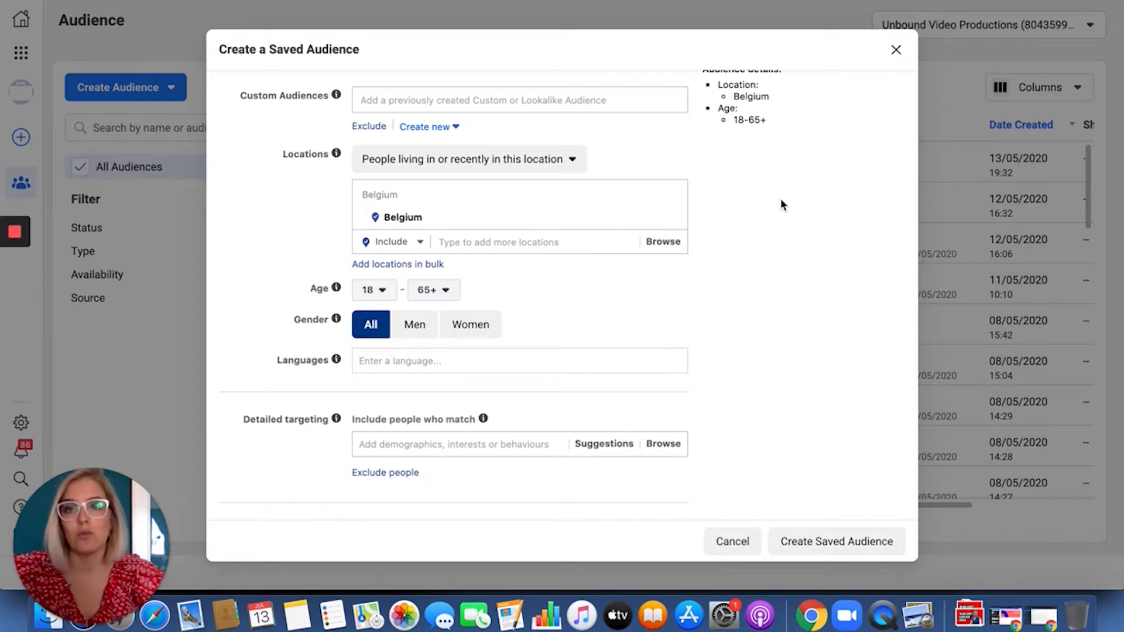
{"action": "mouse_move", "coordinate": [412, 166]}
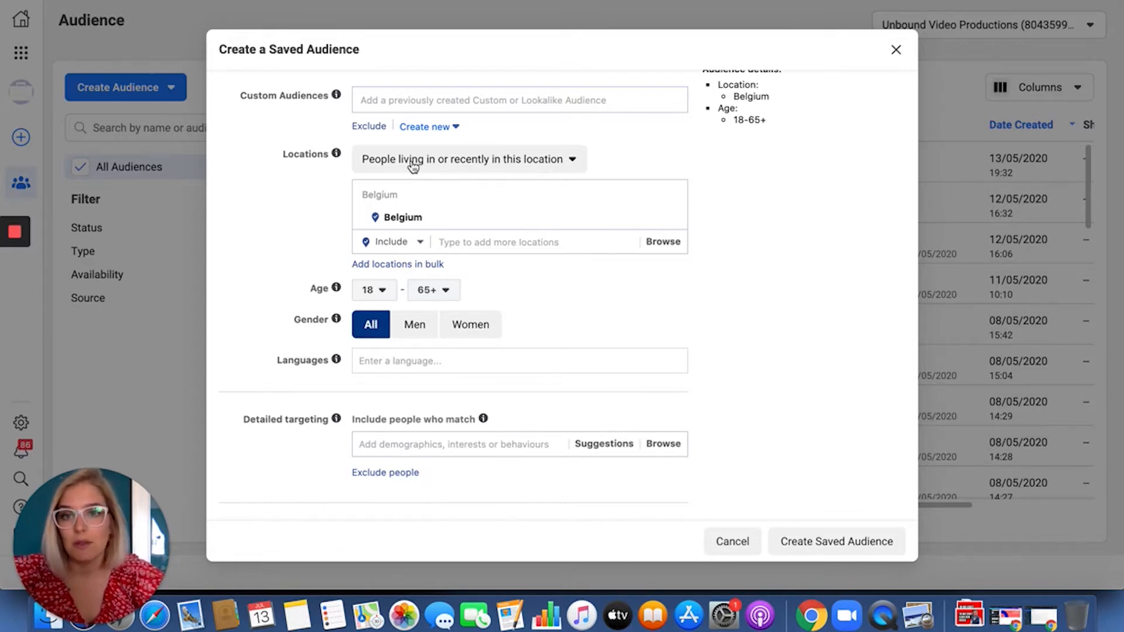
Step: Target people living in Antwerp, Flemish Region
{"action": "left_click", "coordinate": [469, 159]}
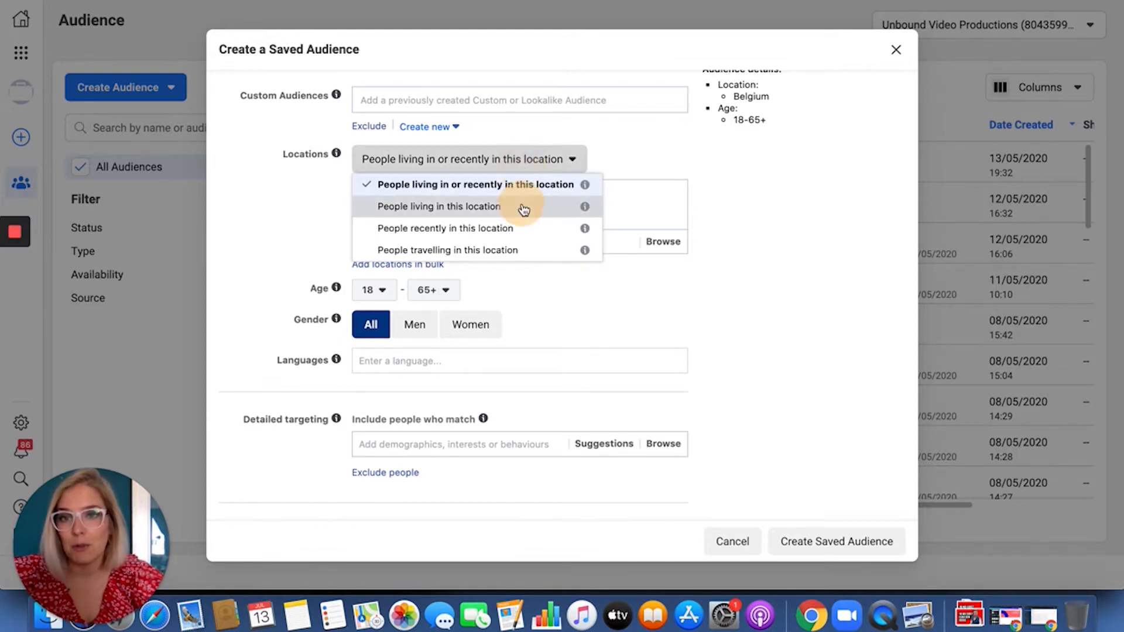
{"action": "left_click", "coordinate": [438, 206]}
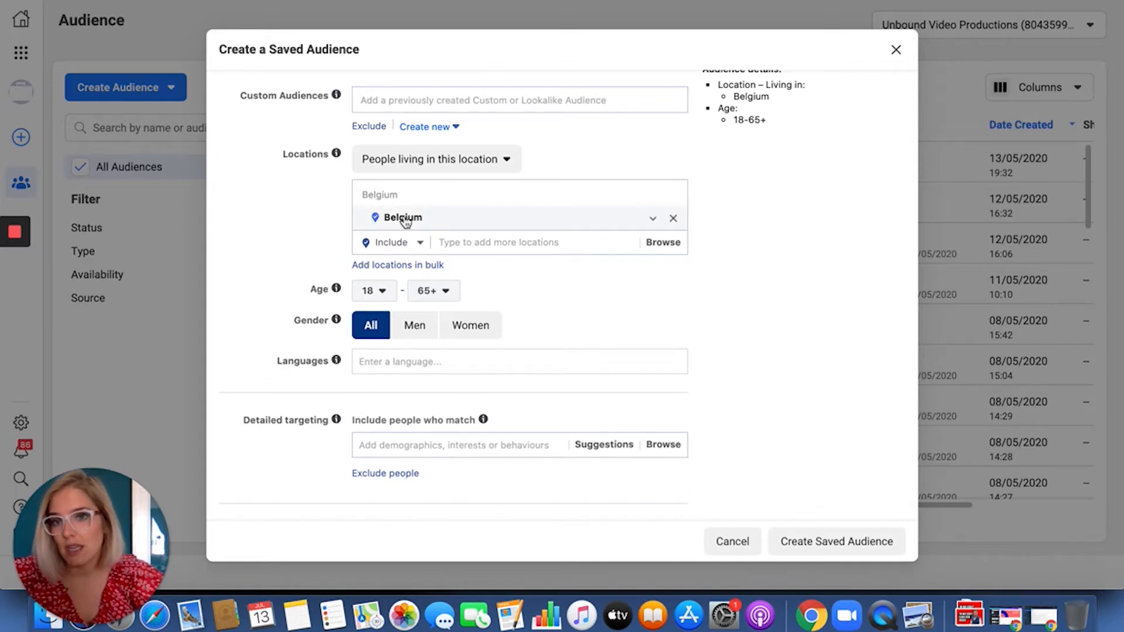
{"action": "mouse_move", "coordinate": [573, 221]}
{"action": "type", "text": "a"}
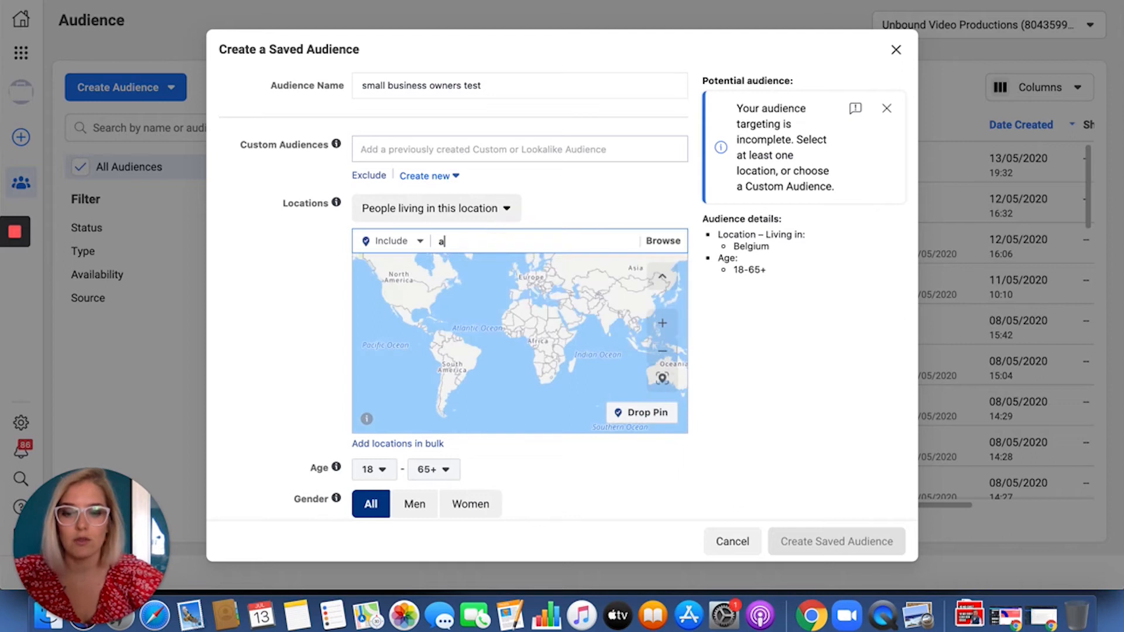
{"action": "type", "text": "ntwerp"}
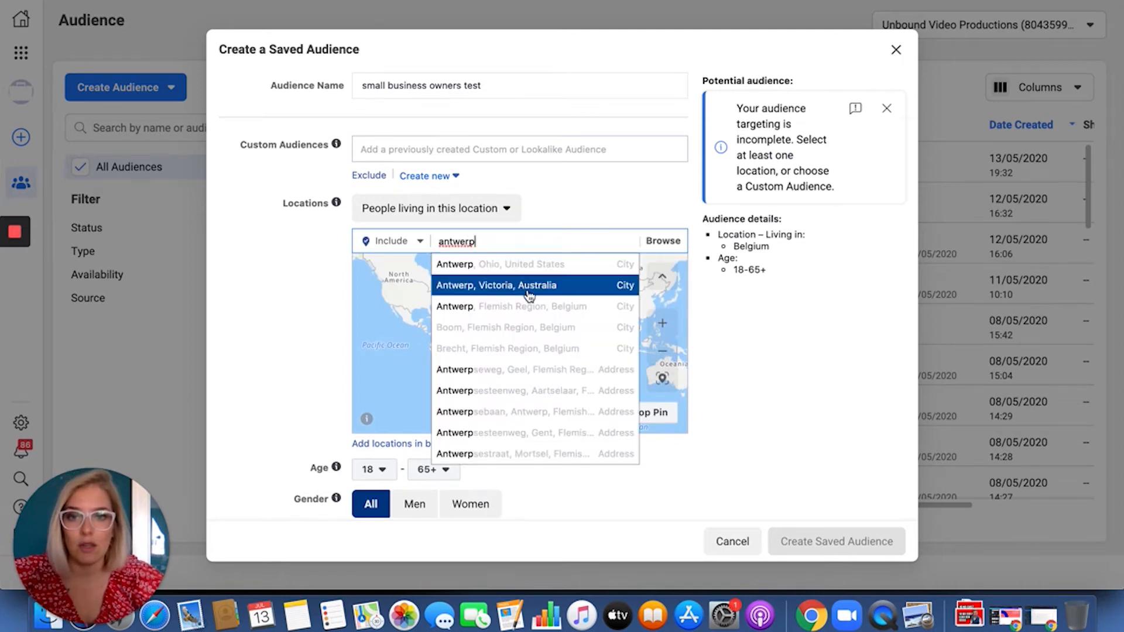
{"action": "left_click", "coordinate": [511, 306]}
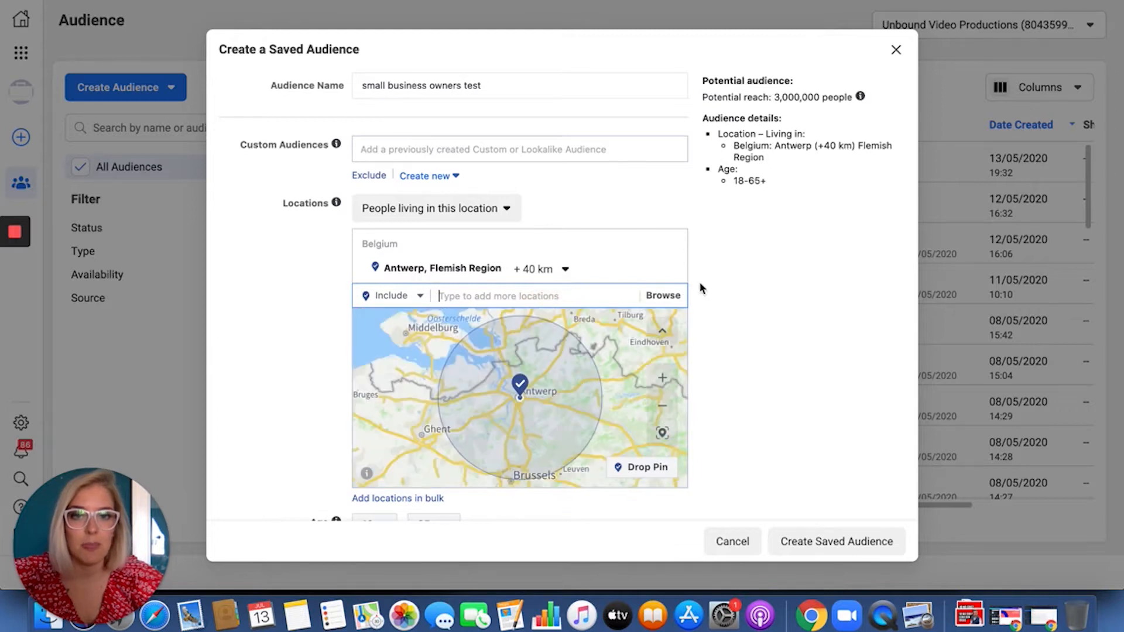
{"action": "mouse_move", "coordinate": [567, 314]}
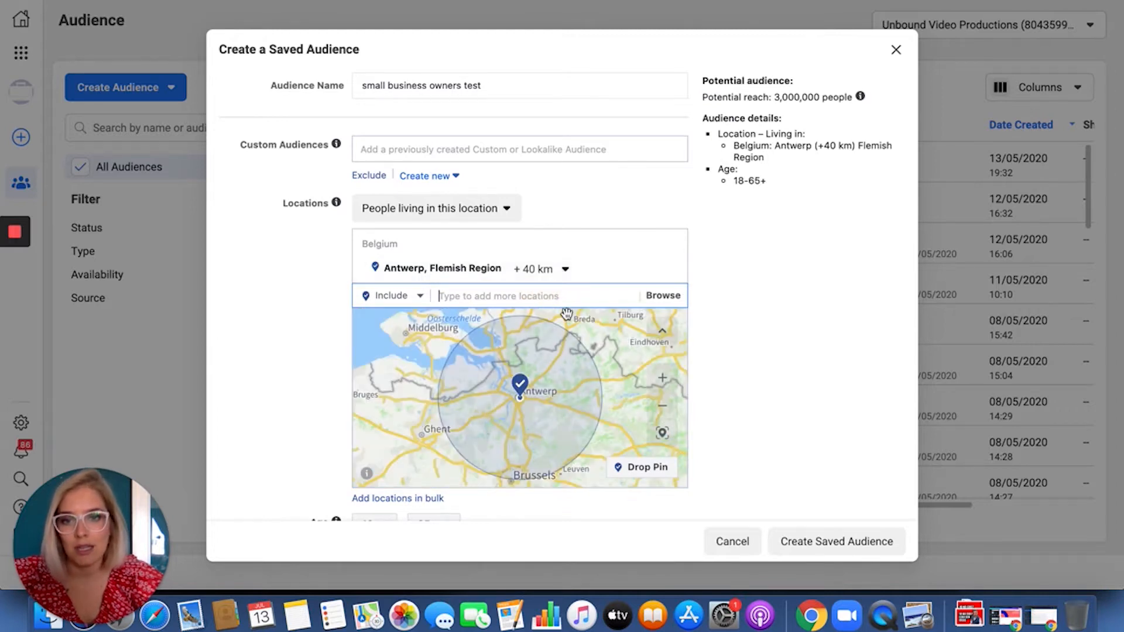
Step: Shrink the radius around Antwerp to 20 km
{"action": "left_click", "coordinate": [541, 269]}
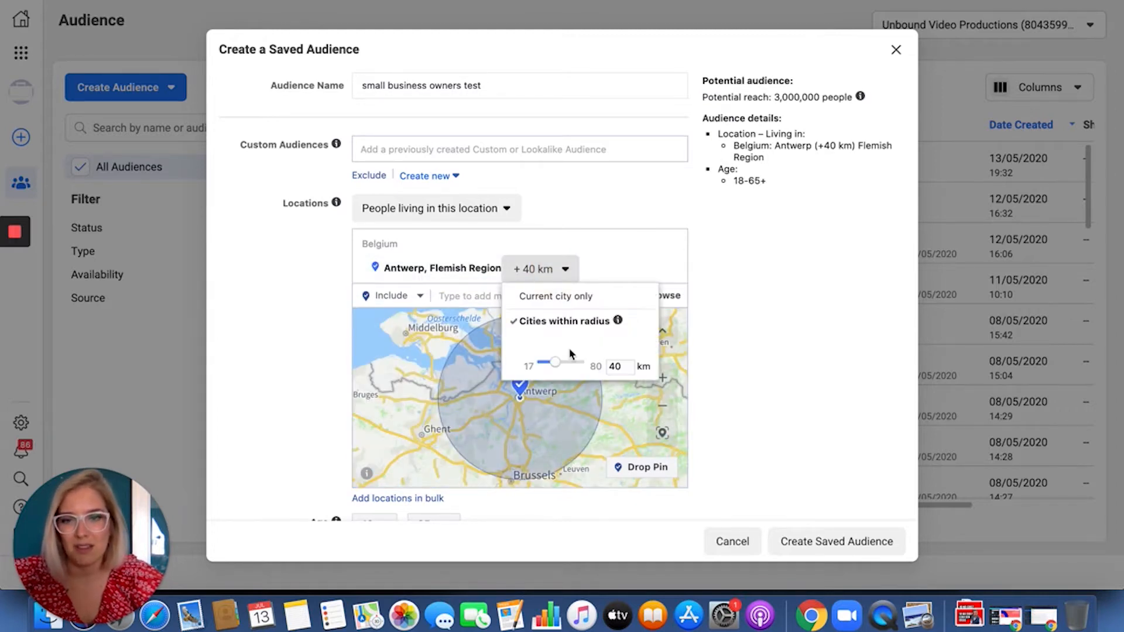
{"action": "left_click_drag", "start_coordinate": [552, 362], "coordinate": [545, 361]}
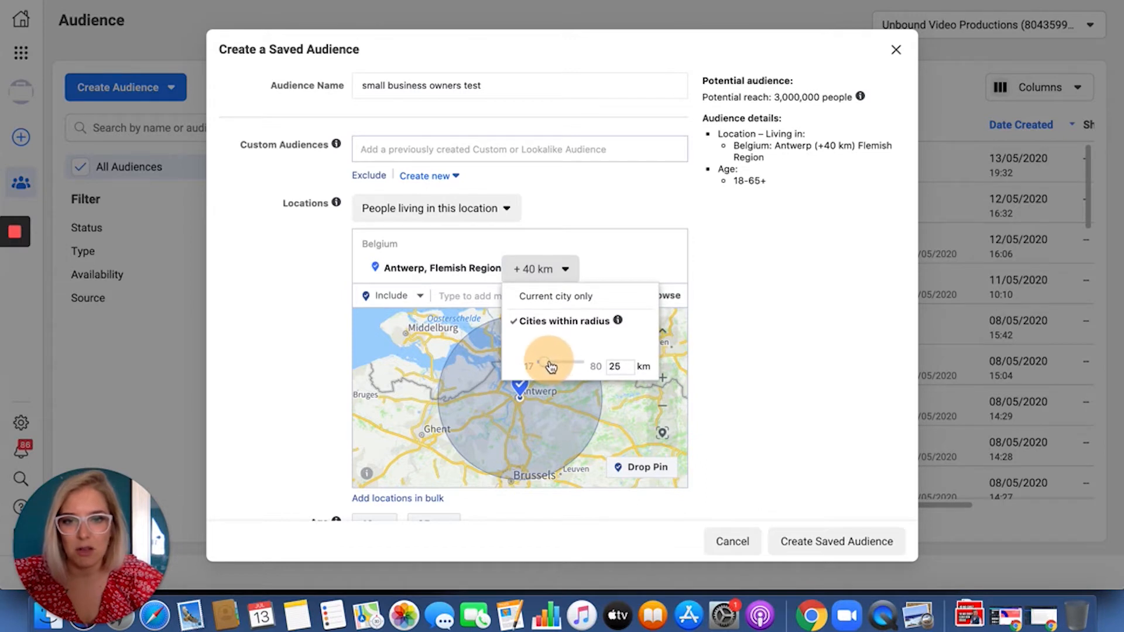
{"action": "left_click_drag", "start_coordinate": [556, 365], "coordinate": [549, 365]}
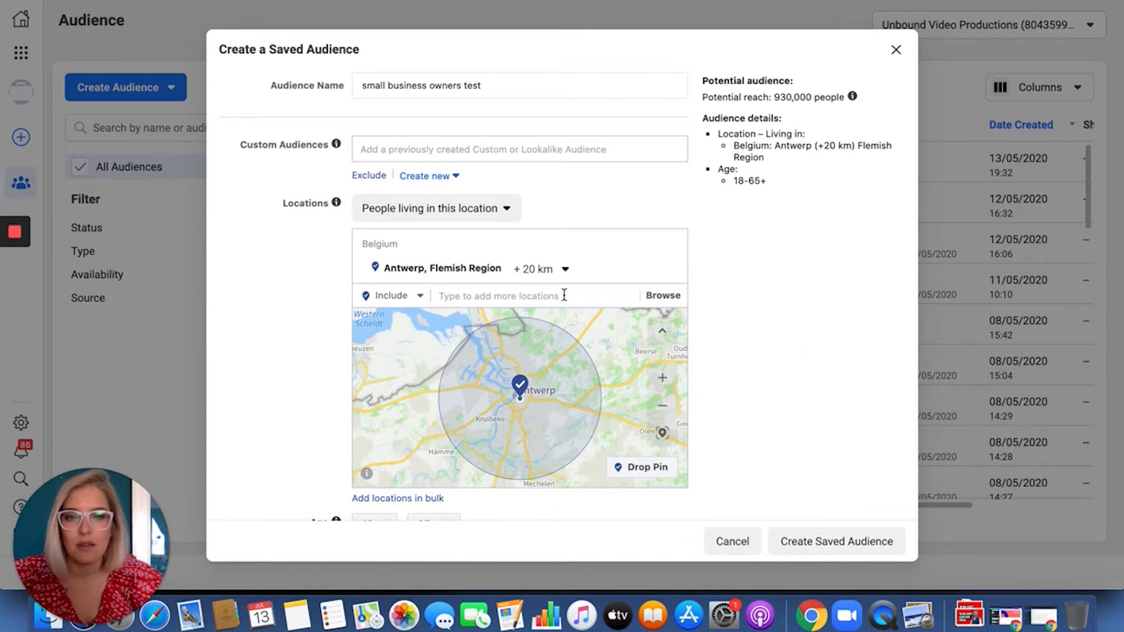
{"action": "scroll", "scroll_direction": "down", "scroll_amount": 3}
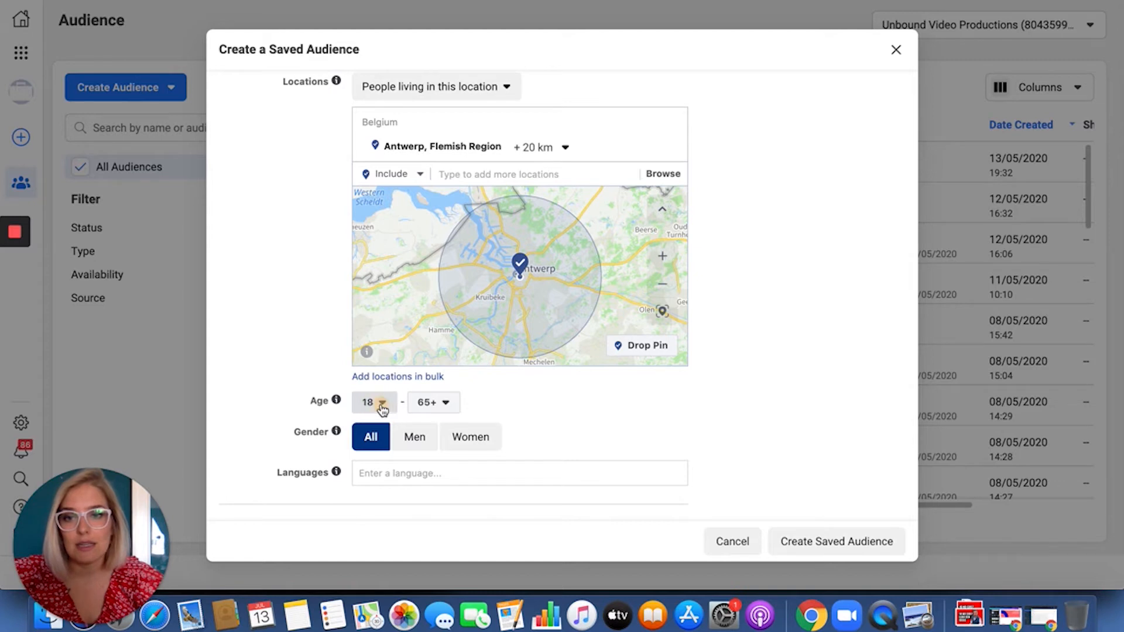
Step: Set the minimum age to 25 and the maximum age to 45
{"action": "left_click", "coordinate": [372, 402]}
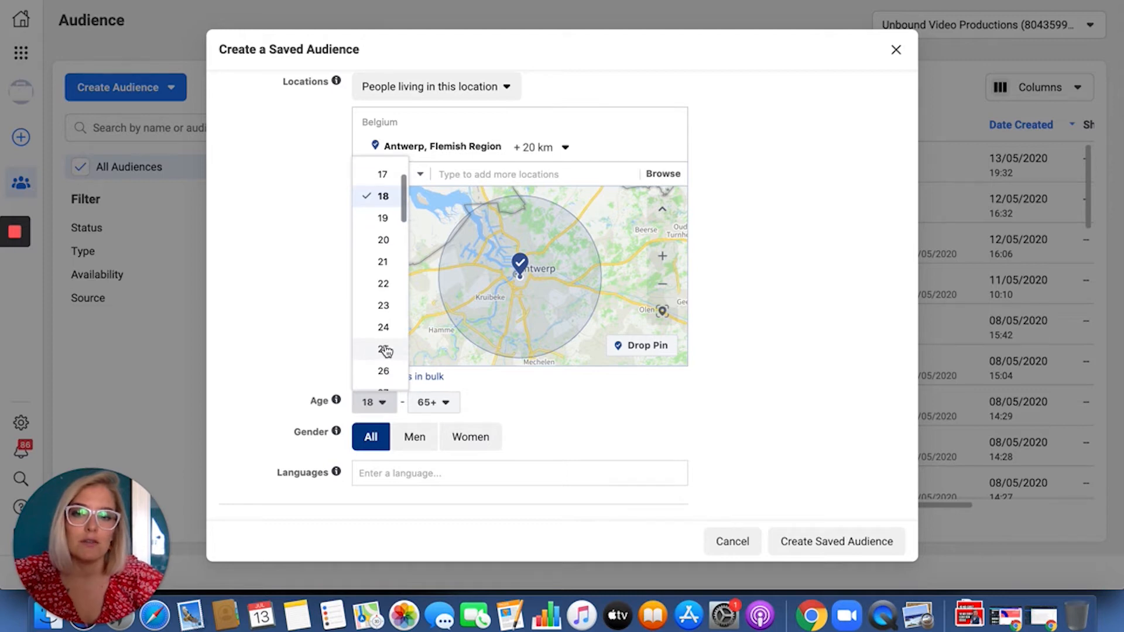
{"action": "left_click", "coordinate": [383, 351]}
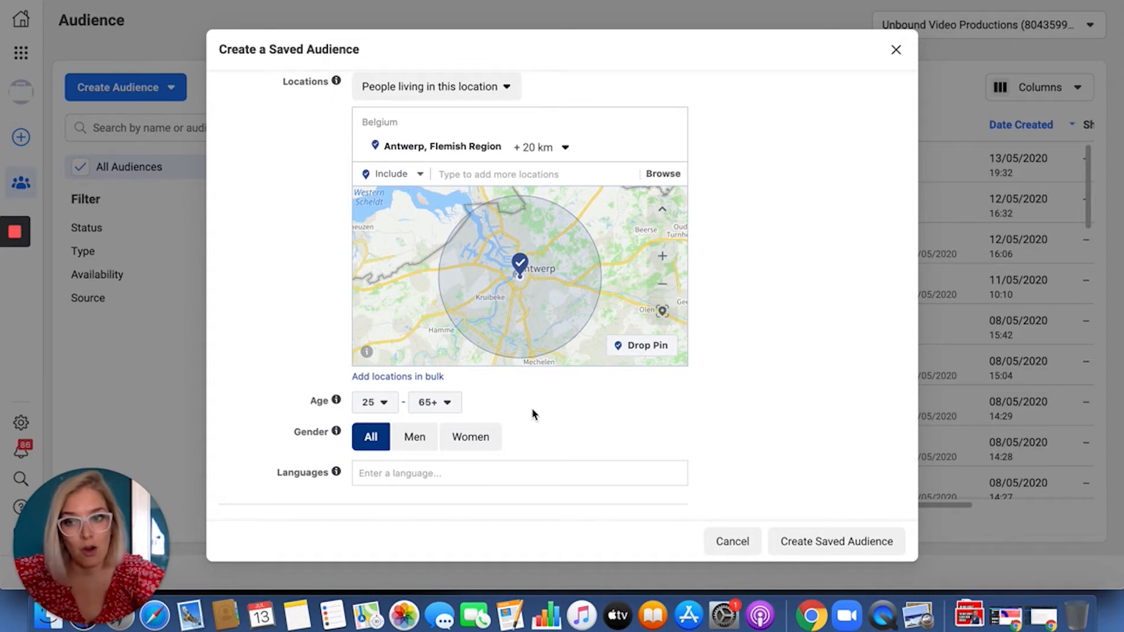
{"action": "left_click", "coordinate": [434, 402]}
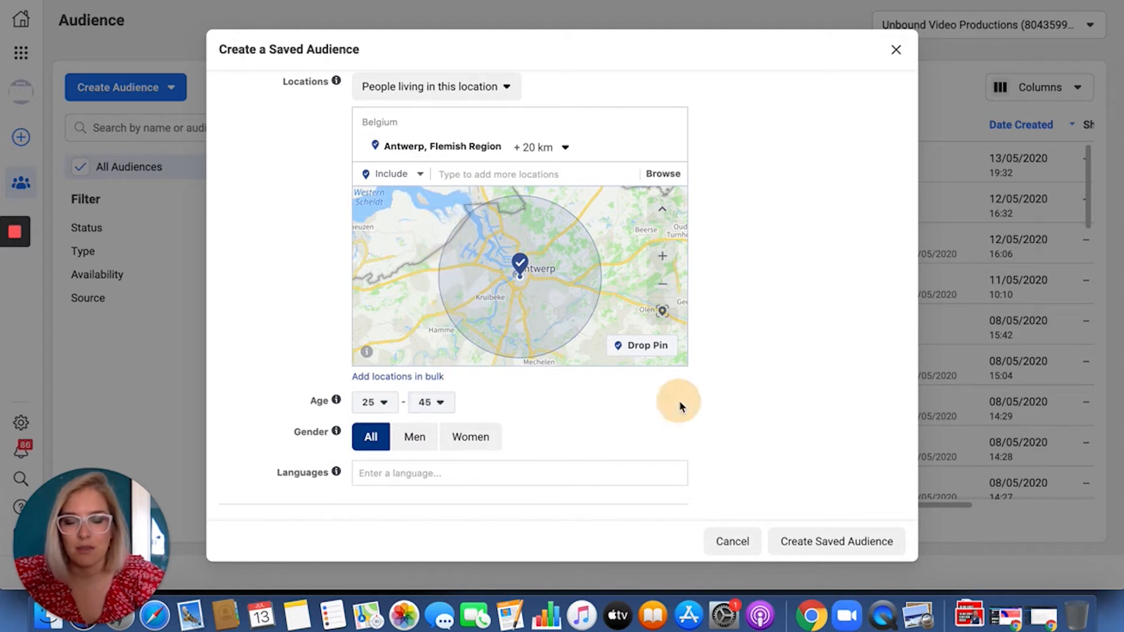
{"action": "scroll", "scroll_direction": "down", "scroll_amount": 3}
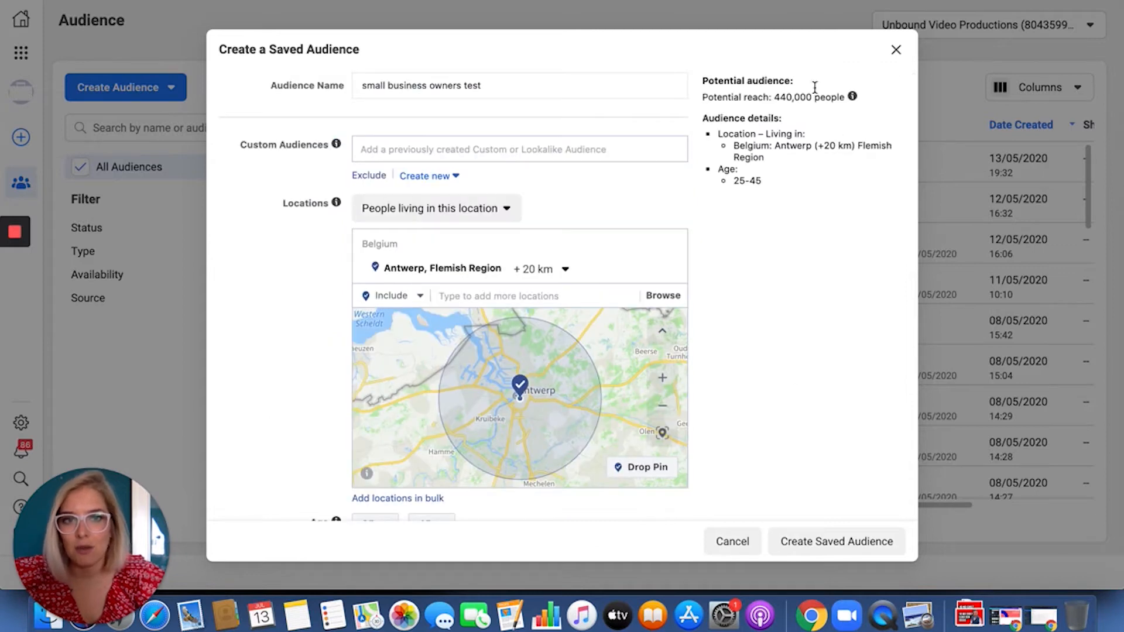
{"action": "left_click", "coordinate": [853, 96]}
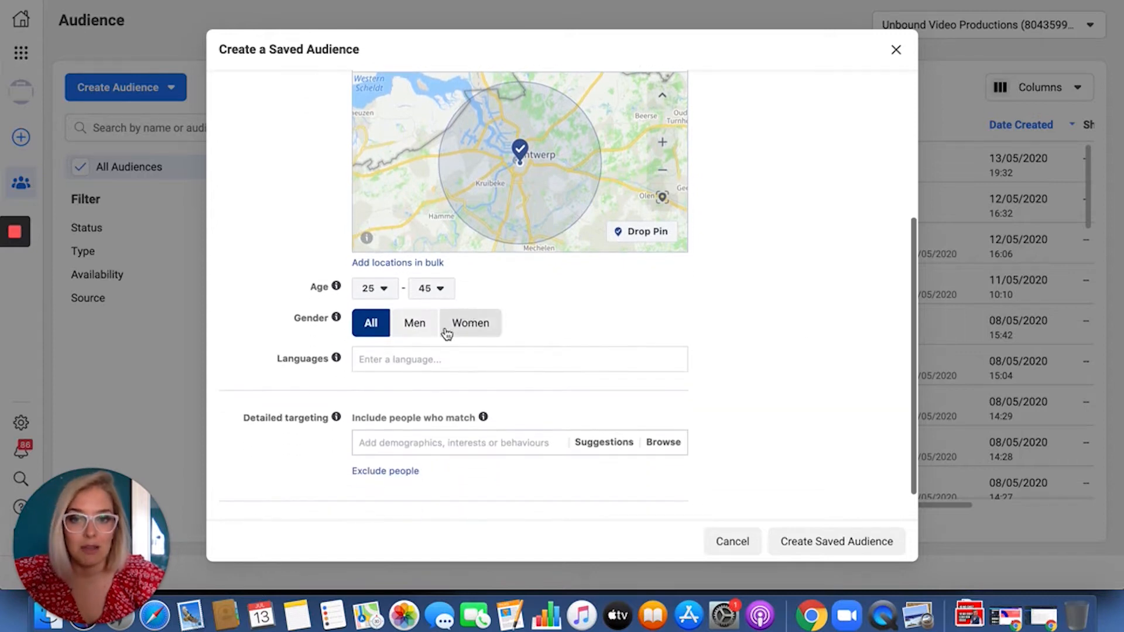
Step: Search 'dutch' and add Dutch and Dutch (België) as languages
{"action": "left_click", "coordinate": [518, 359]}
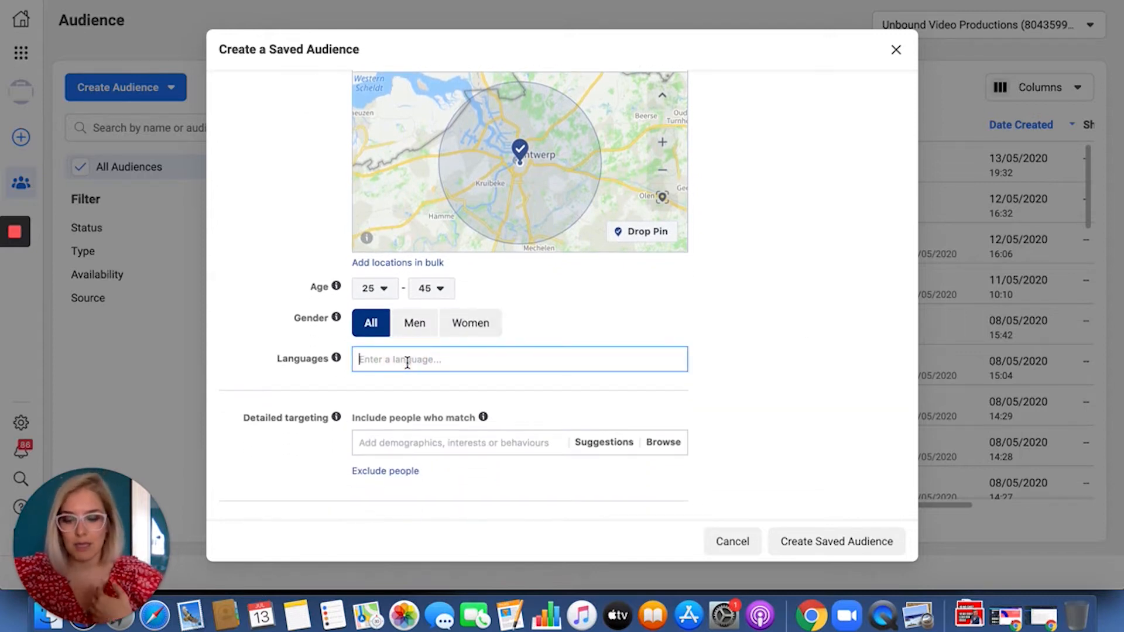
{"action": "mouse_move", "coordinate": [407, 359]}
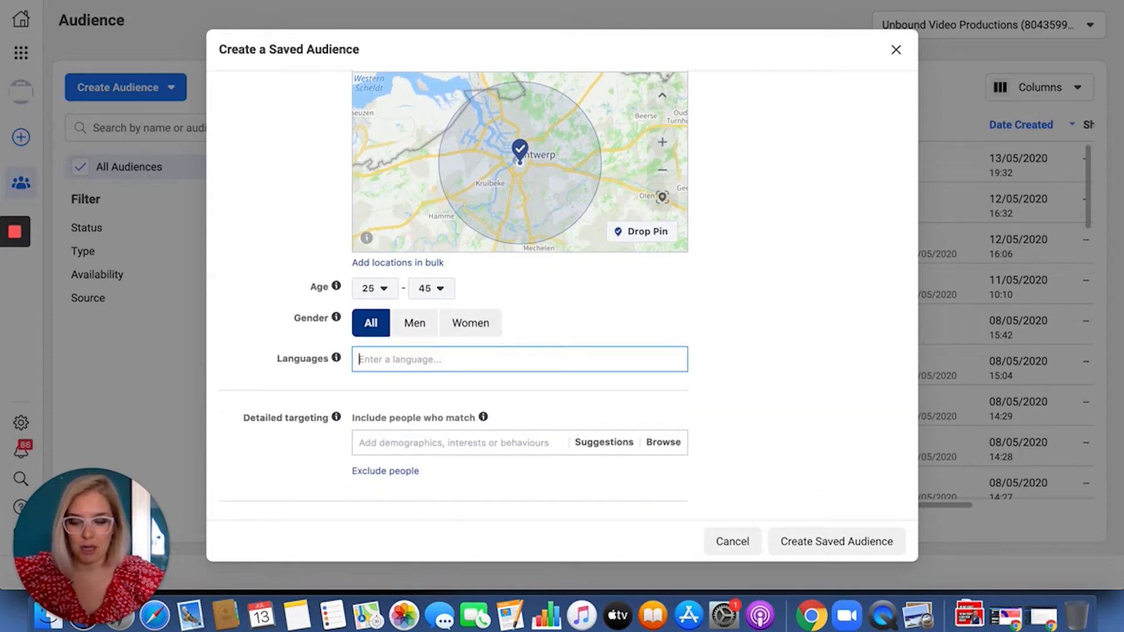
{"action": "type", "text": "dutch"}
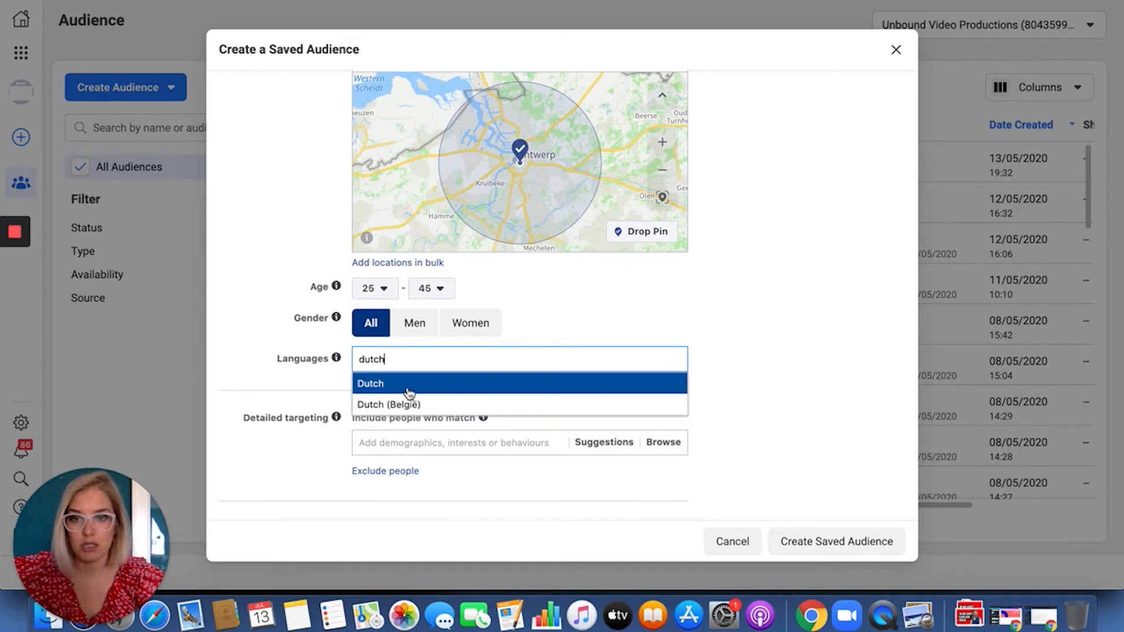
{"action": "left_click", "coordinate": [371, 383]}
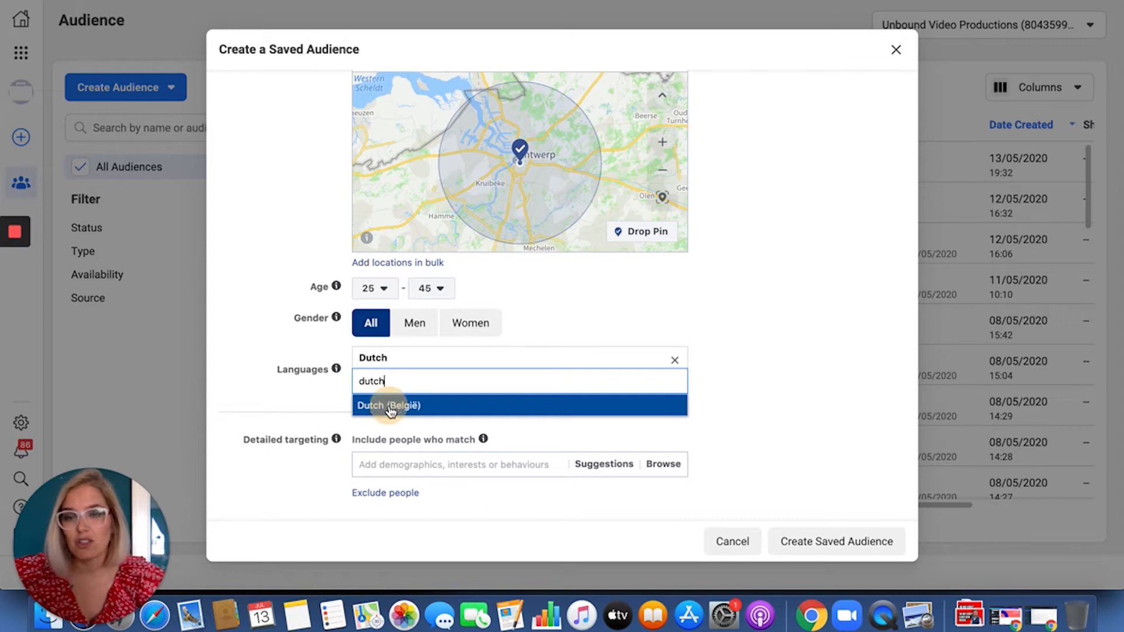
{"action": "left_click", "coordinate": [389, 405]}
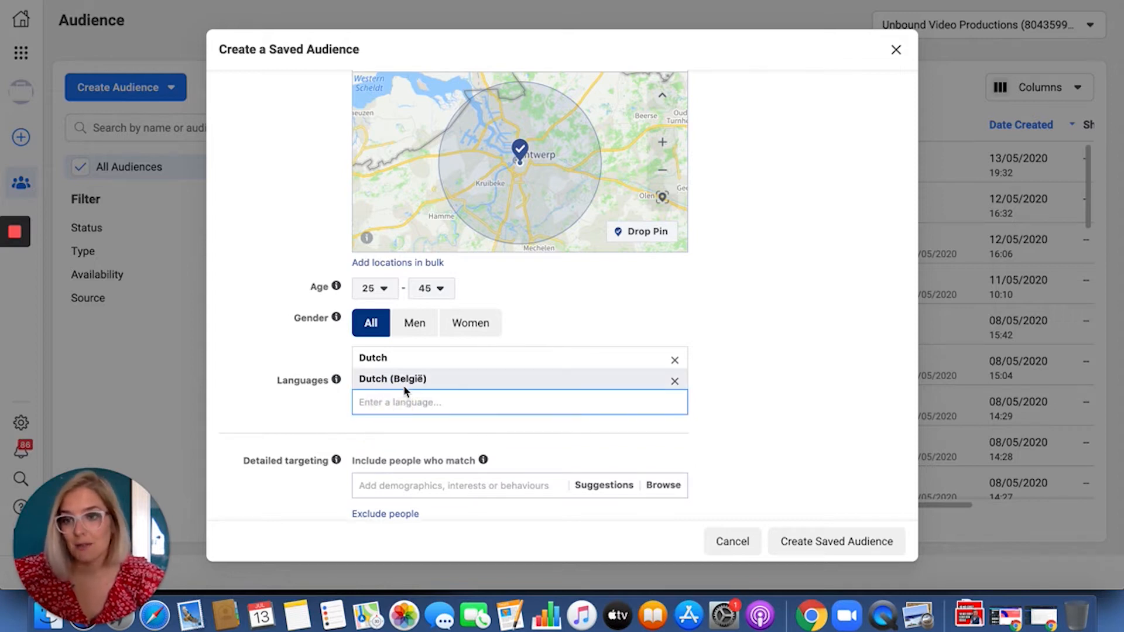
{"action": "mouse_move", "coordinate": [744, 409]}
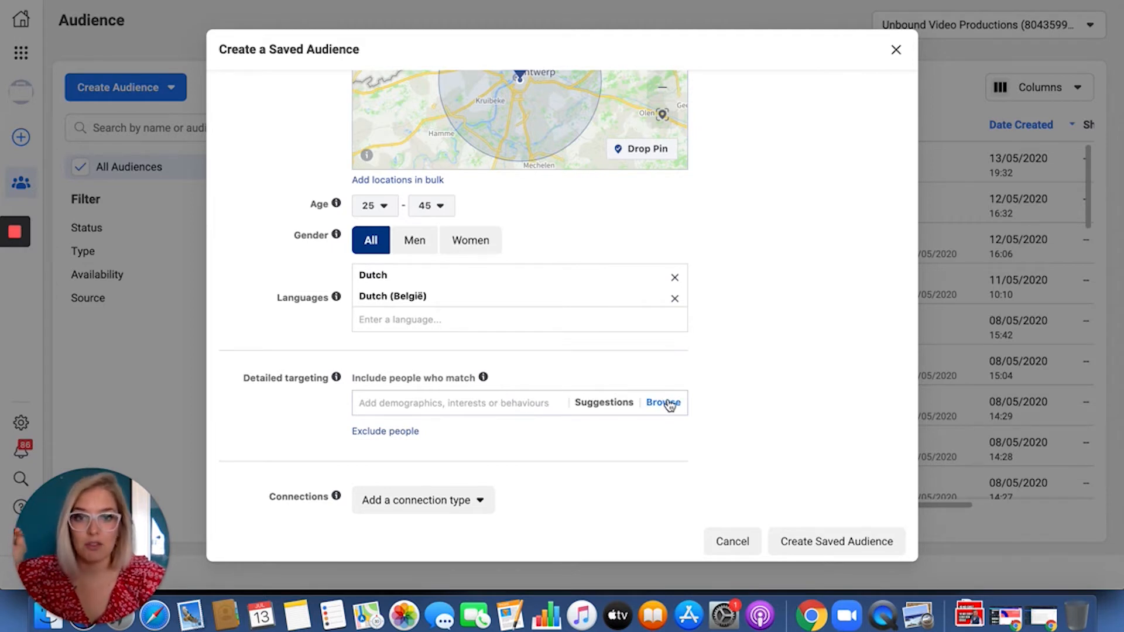
Step: Browse Detailed targeting to Behaviours > Digital activities and add Business Page admins
{"action": "left_click", "coordinate": [661, 402]}
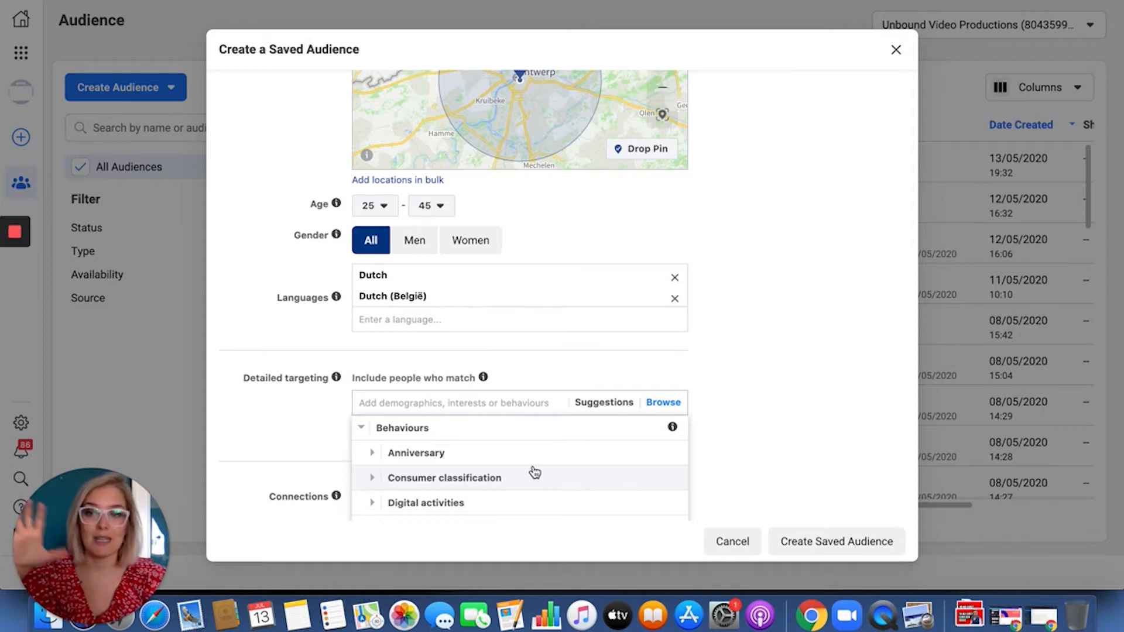
{"action": "scroll", "scroll_direction": "down", "scroll_amount": 3}
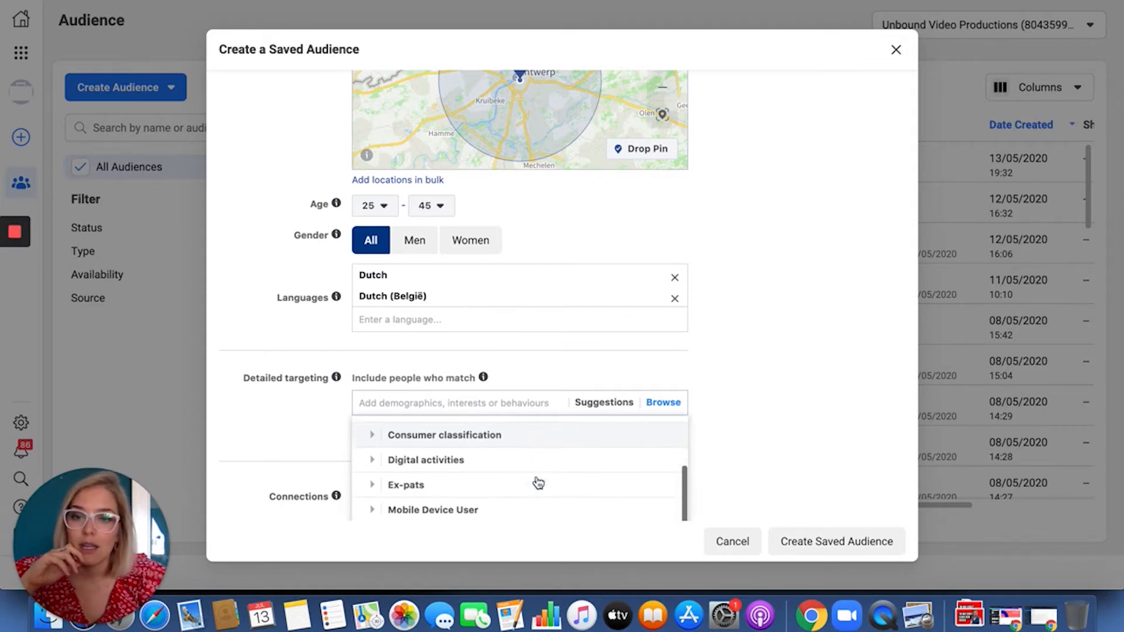
{"action": "scroll", "scroll_direction": "down", "scroll_amount": 3}
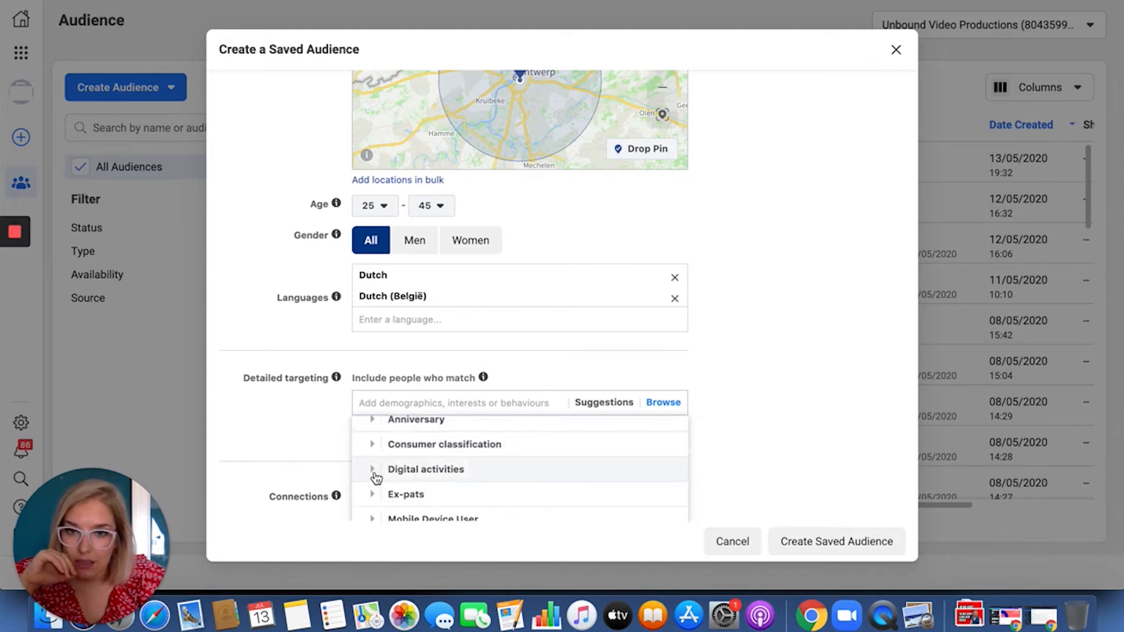
{"action": "left_click", "coordinate": [372, 473]}
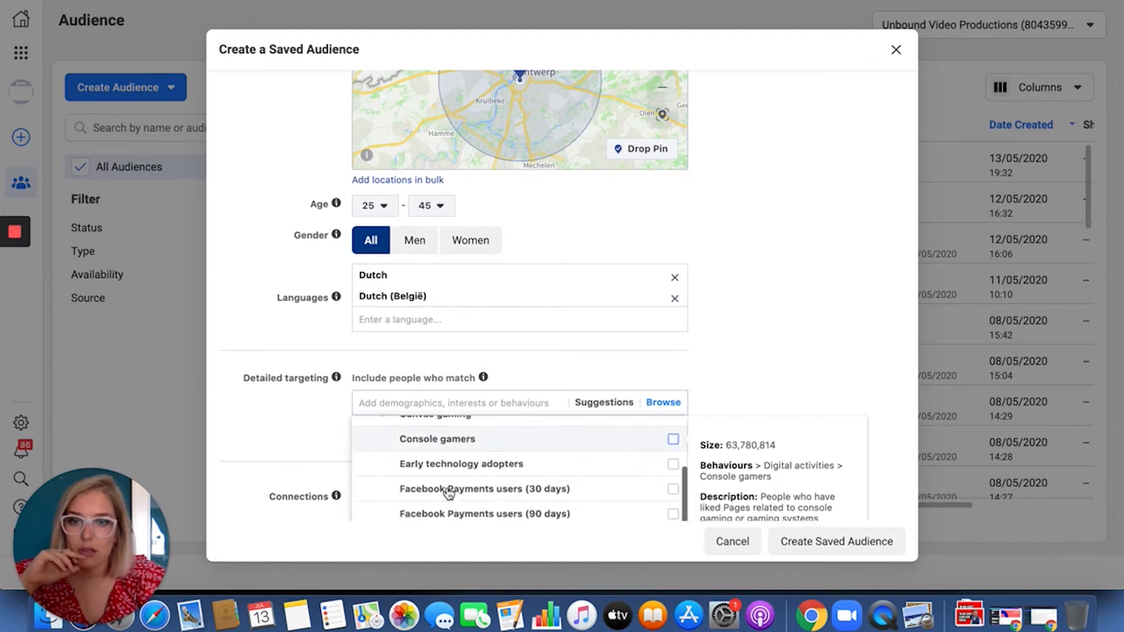
{"action": "scroll", "scroll_direction": "down", "scroll_amount": 3}
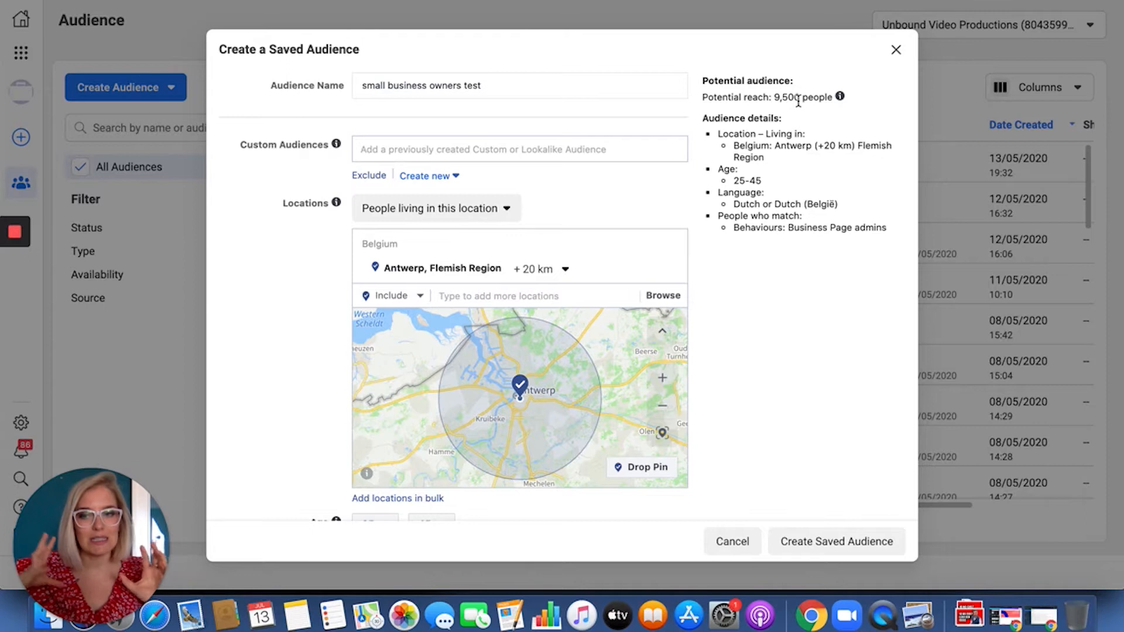
{"action": "mouse_move", "coordinate": [782, 264]}
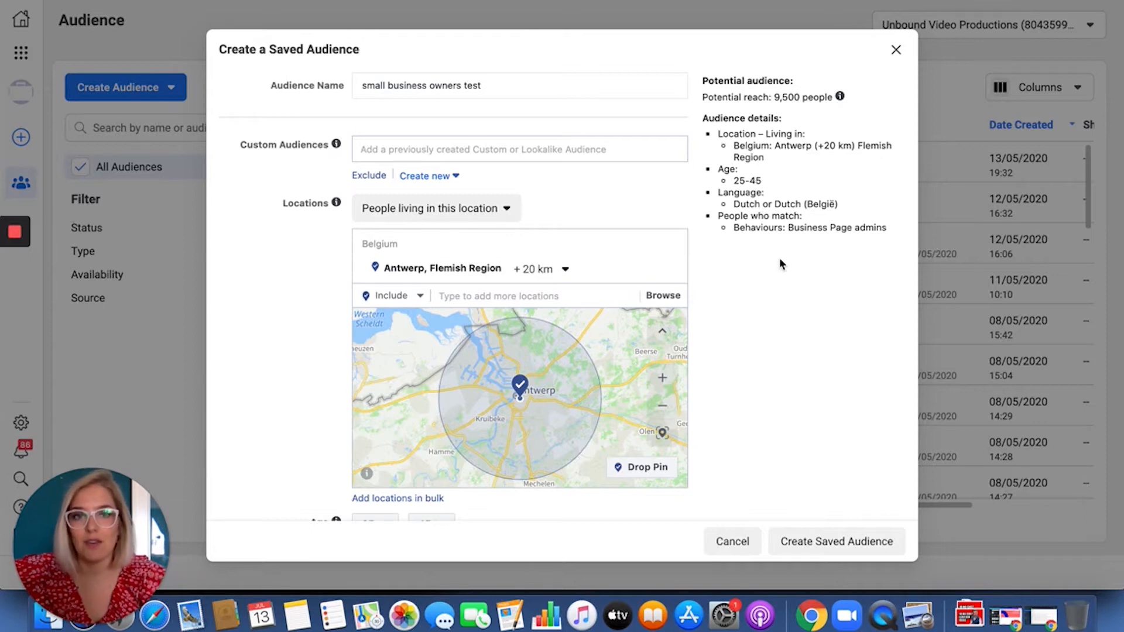
Step: Remove the Antwerp location and select Belgium as the location
{"action": "scroll", "scroll_direction": "down", "scroll_amount": 3}
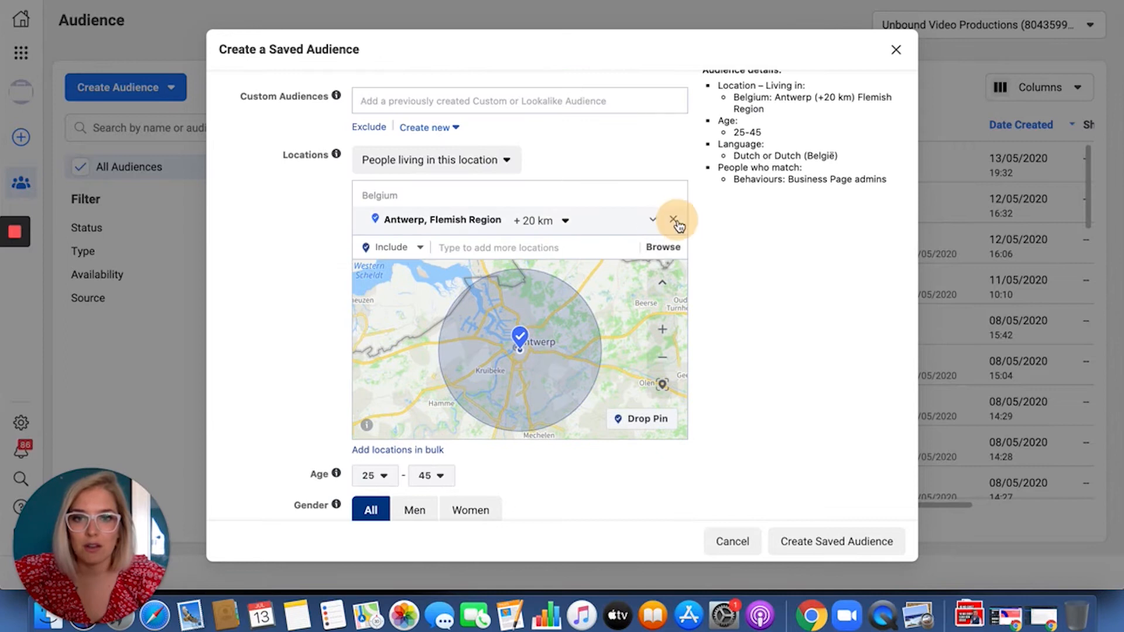
{"action": "left_click", "coordinate": [674, 220]}
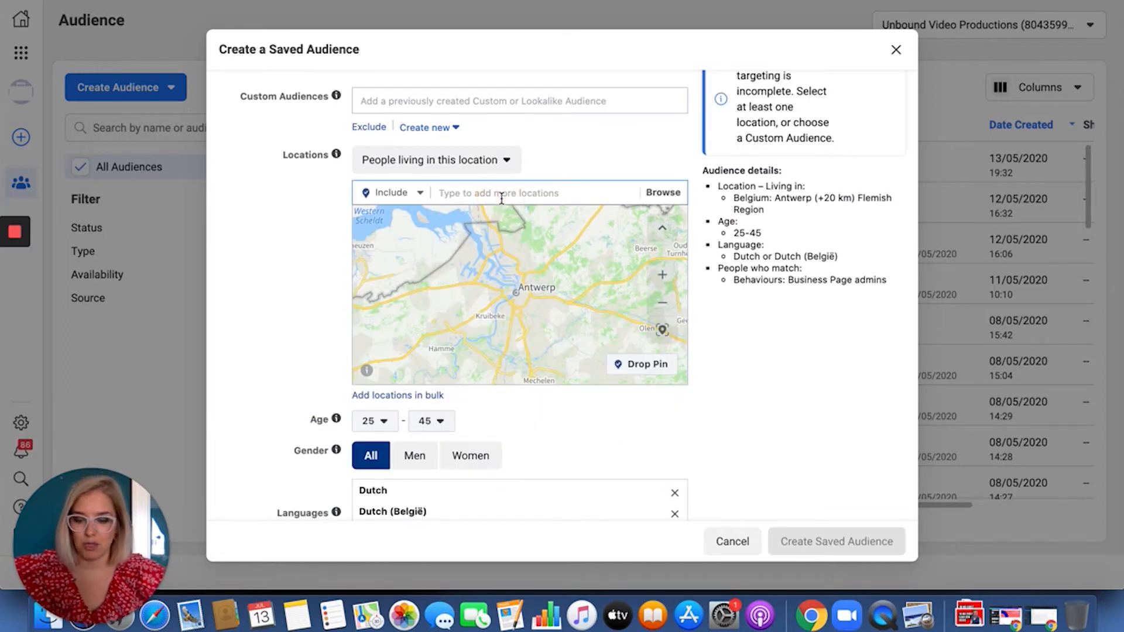
{"action": "type", "text": "belgium"}
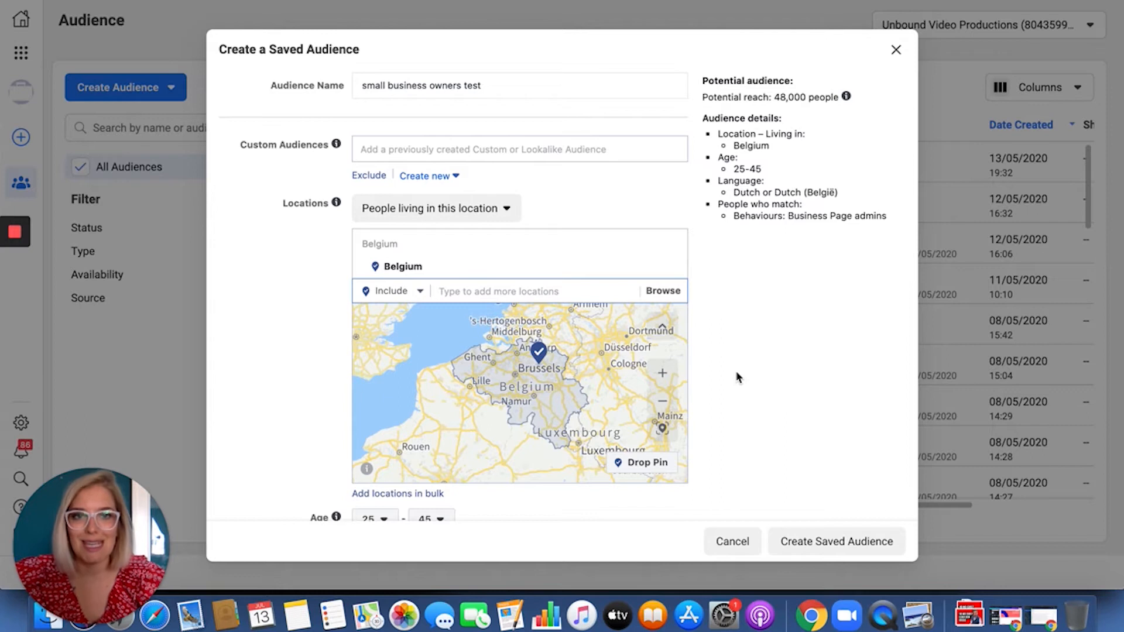
{"action": "scroll", "scroll_direction": "down", "scroll_amount": 3}
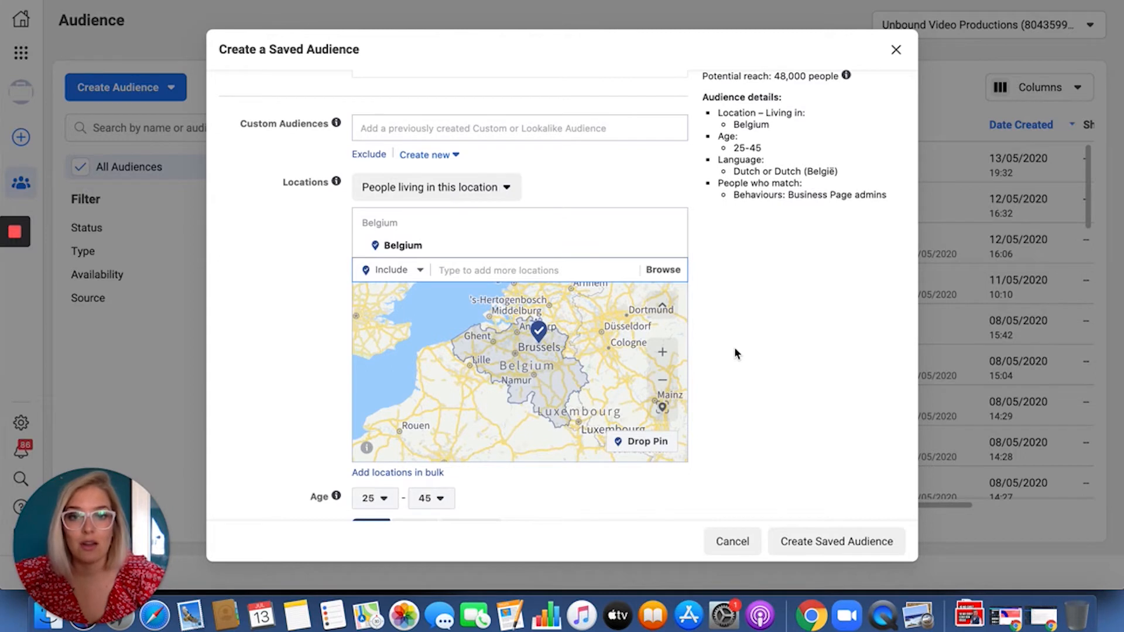
{"action": "scroll", "scroll_direction": "down", "scroll_amount": 3}
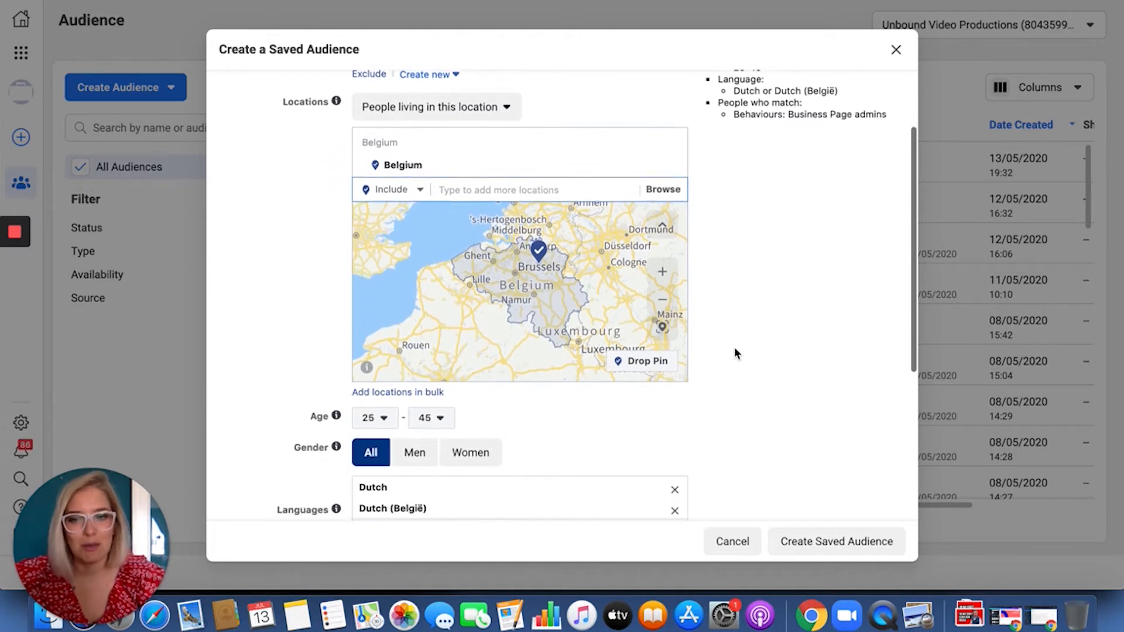
{"action": "scroll", "scroll_direction": "down", "scroll_amount": 3}
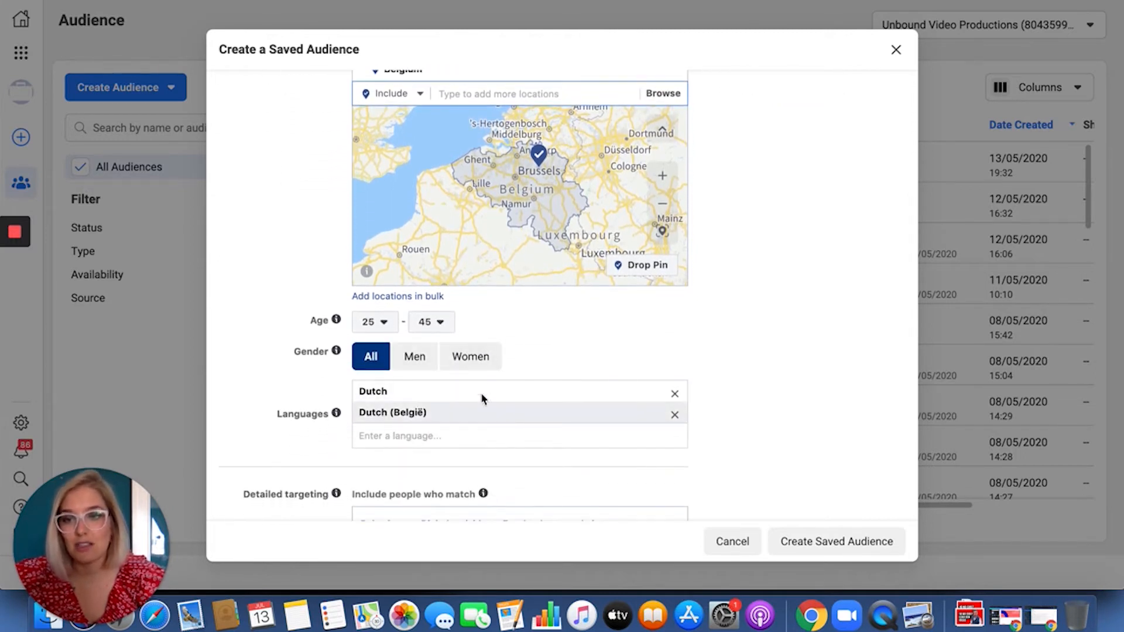
{"action": "scroll", "scroll_direction": "down", "scroll_amount": 3}
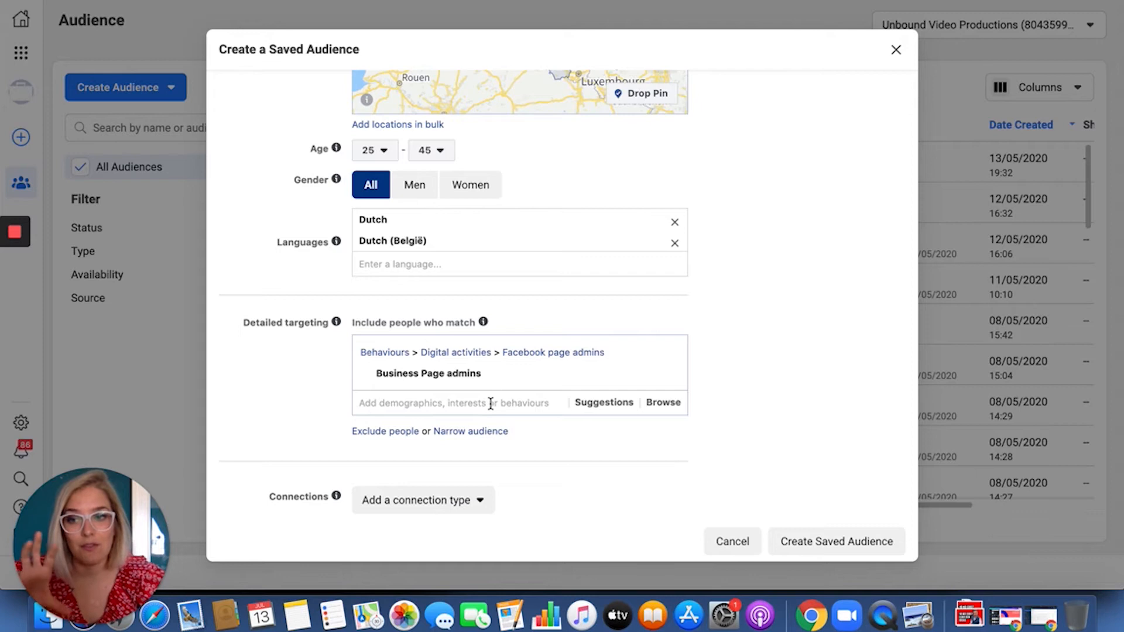
{"action": "mouse_move", "coordinate": [741, 208]}
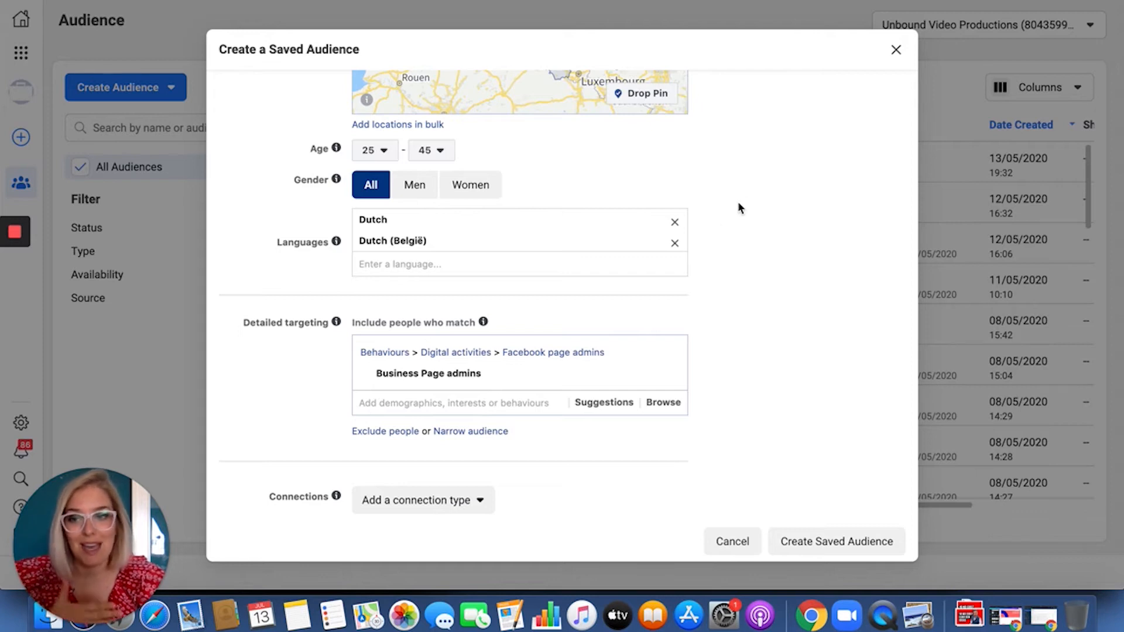
{"action": "mouse_move", "coordinate": [567, 350]}
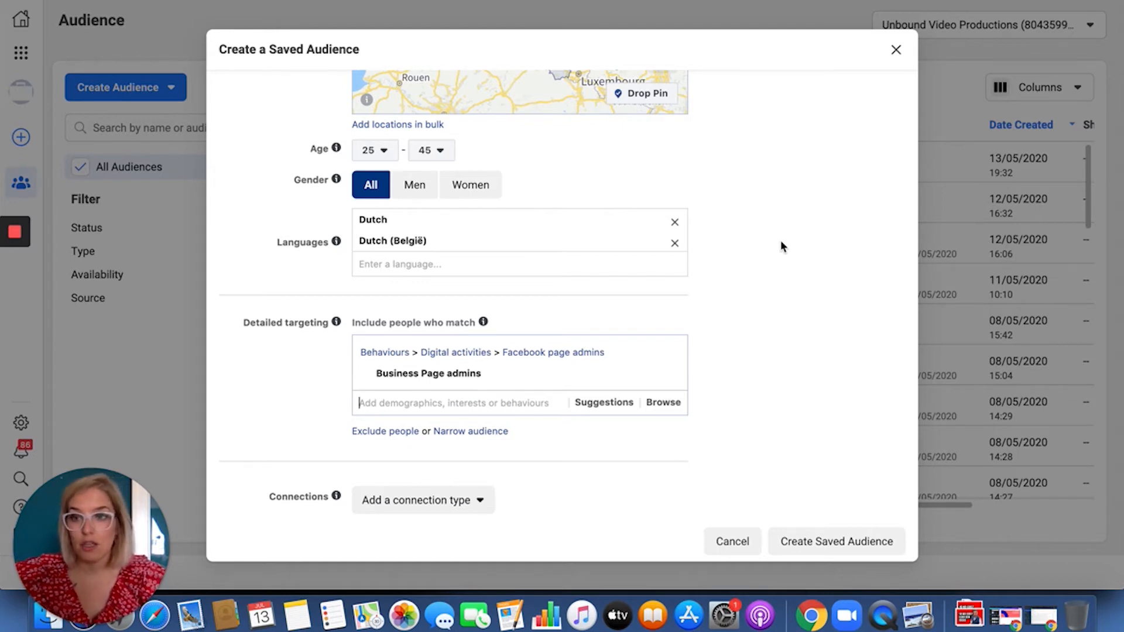
Step: Add the Founder job title, search 'ceo', and view targeting suggestions
{"action": "type", "text": "founder"}
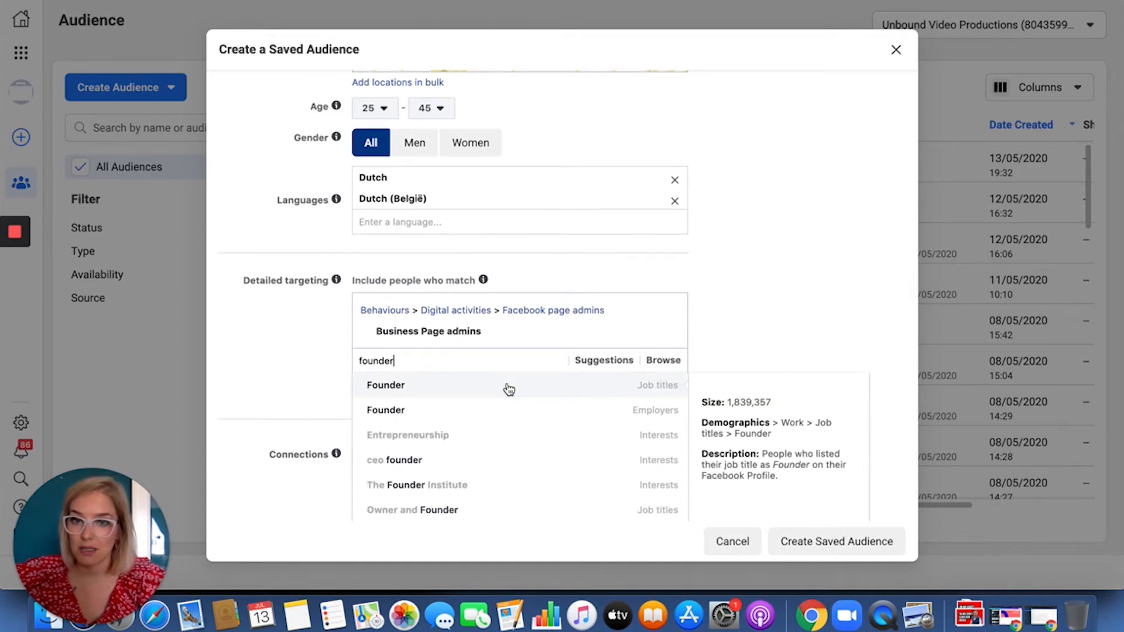
{"action": "left_click", "coordinate": [386, 385]}
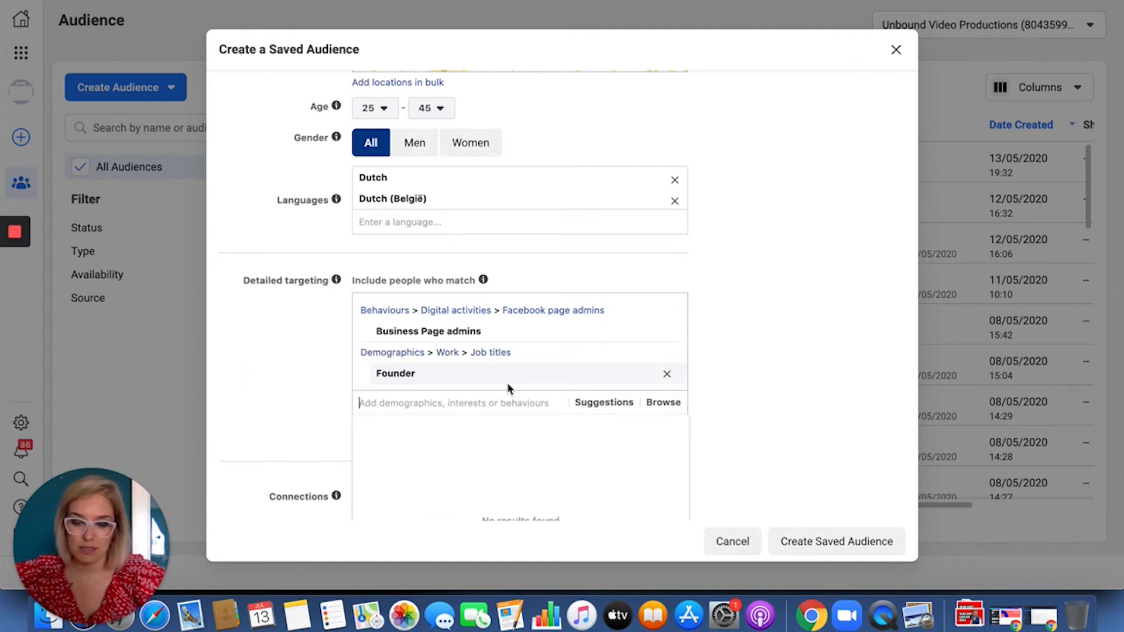
{"action": "type", "text": "ceo"}
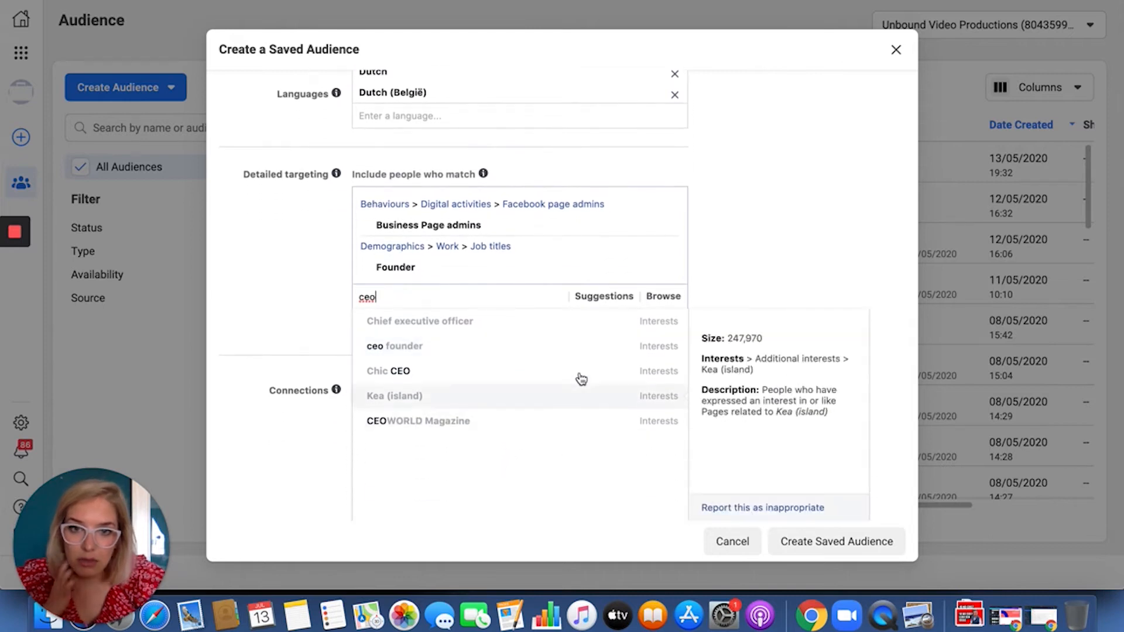
{"action": "left_click", "coordinate": [604, 297]}
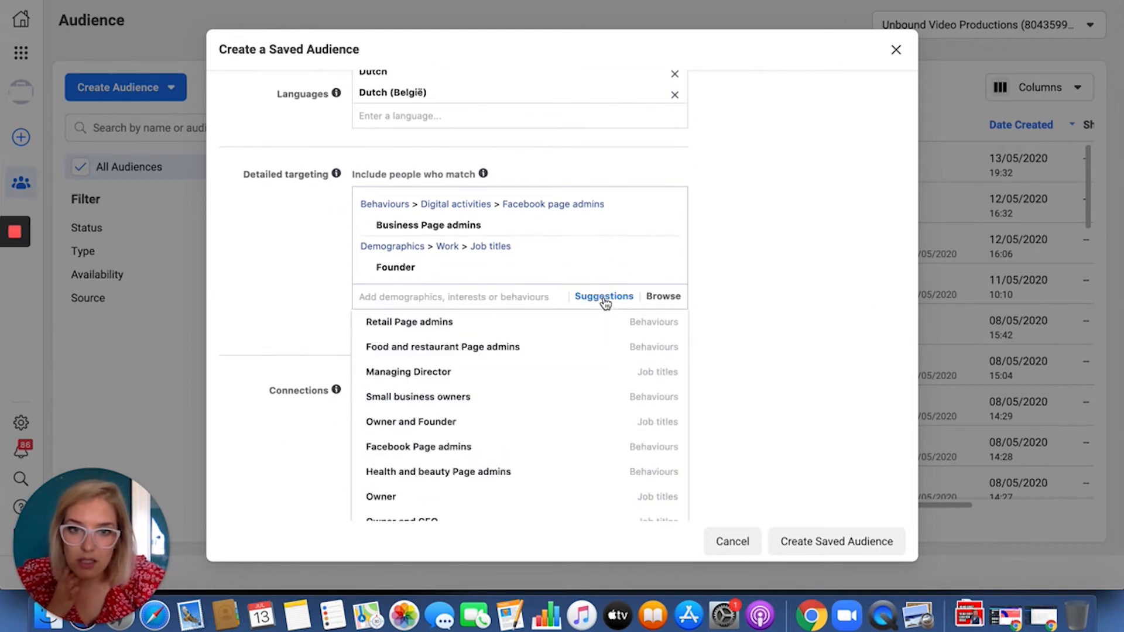
{"action": "mouse_move", "coordinate": [409, 322]}
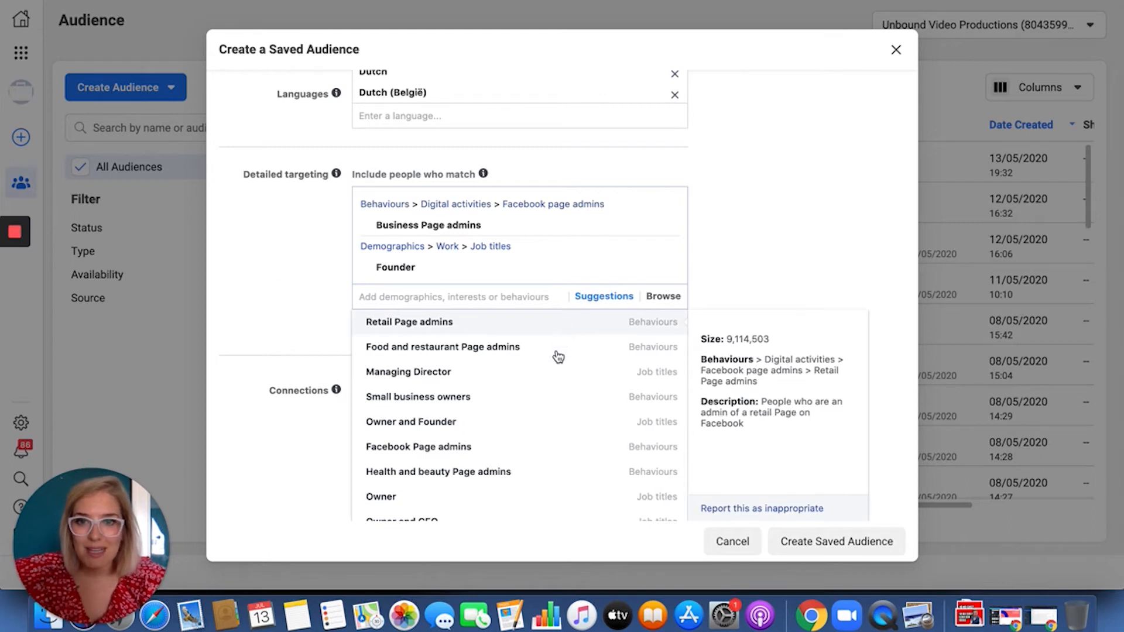
{"action": "mouse_move", "coordinate": [556, 378]}
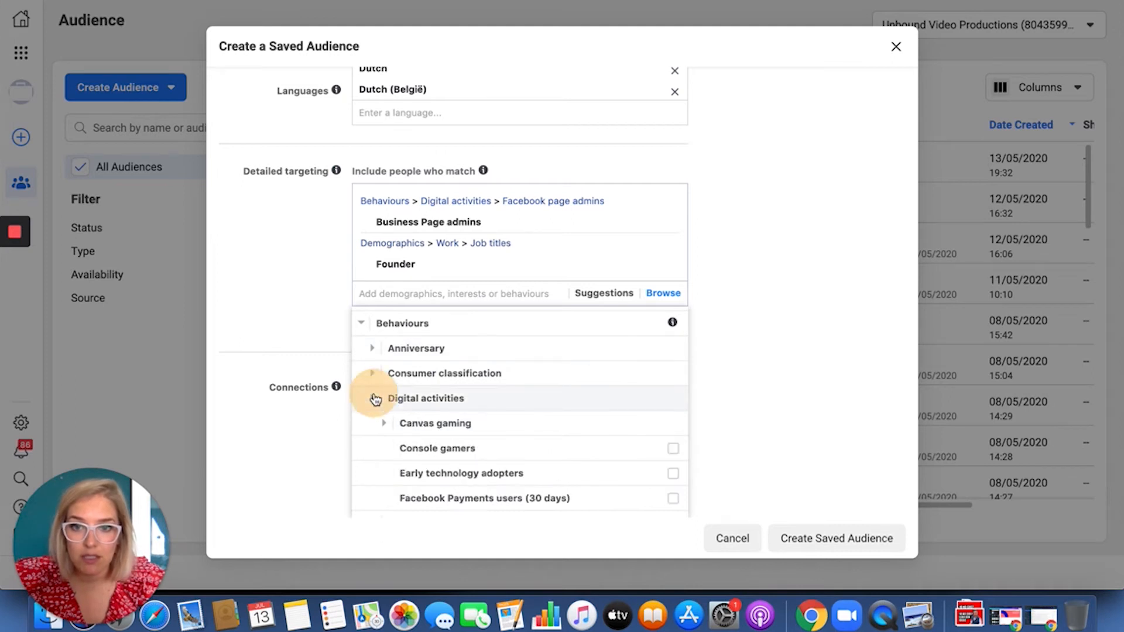
Step: Tick Food and restaurant Page admins and Retail Page admins under Facebook page admins
{"action": "scroll", "scroll_direction": "down", "scroll_amount": 3}
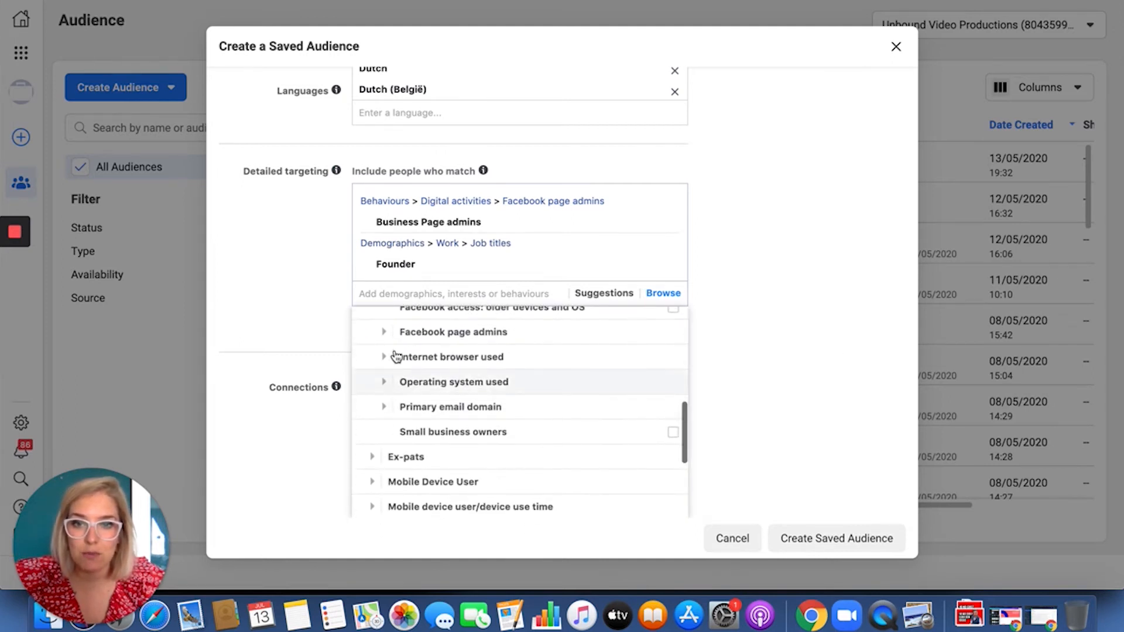
{"action": "left_click", "coordinate": [453, 331]}
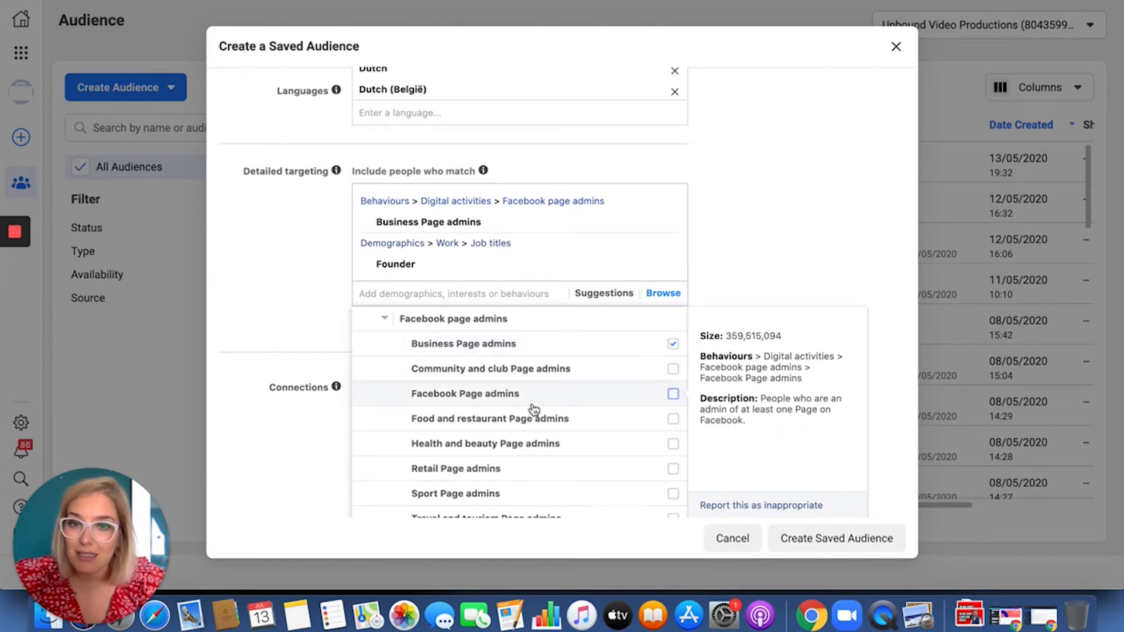
{"action": "mouse_move", "coordinate": [598, 423]}
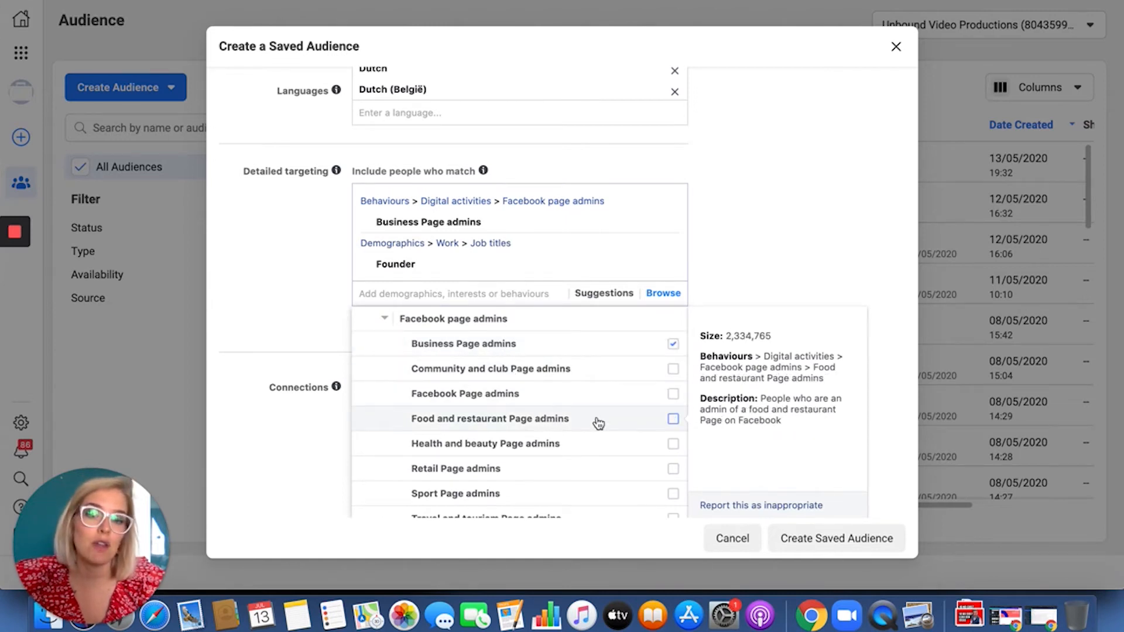
{"action": "left_click", "coordinate": [672, 419]}
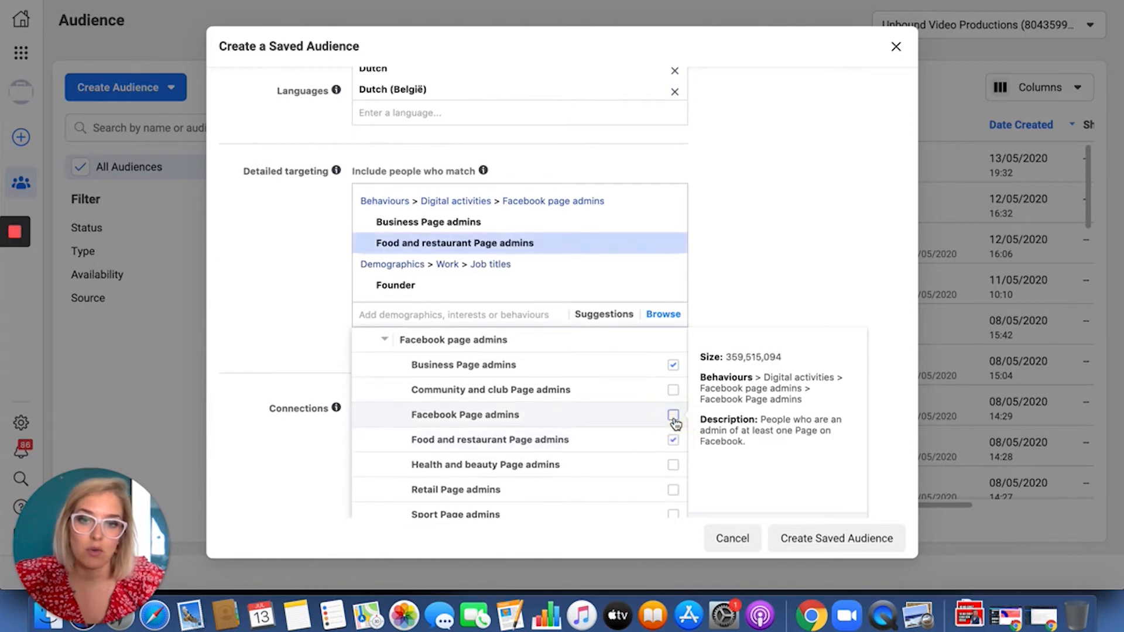
{"action": "scroll", "scroll_direction": "down", "scroll_amount": 3}
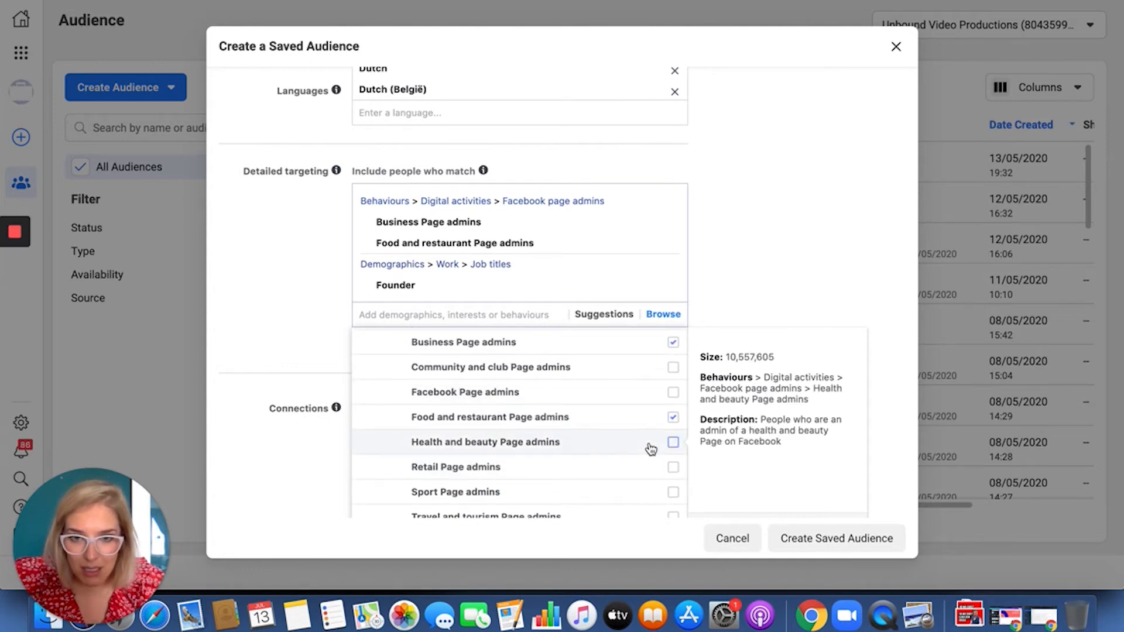
{"action": "mouse_move", "coordinate": [667, 470]}
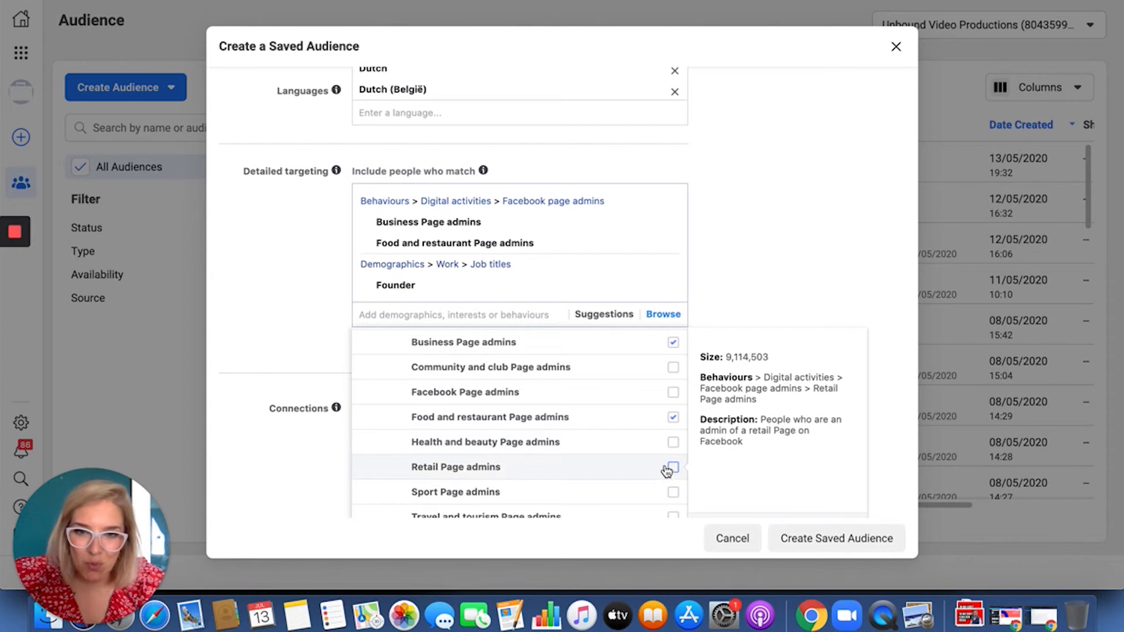
{"action": "left_click", "coordinate": [671, 466]}
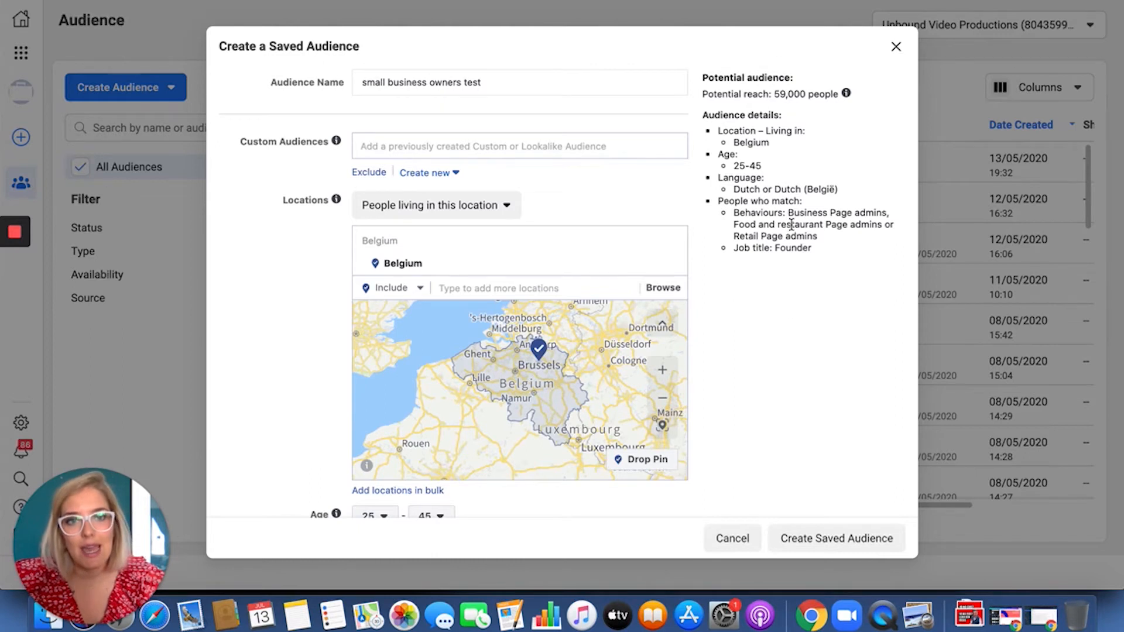
Step: Close the Browse list and add Restaurant Owner and Small business owners from Suggestions
{"action": "scroll", "scroll_direction": "down", "scroll_amount": 3}
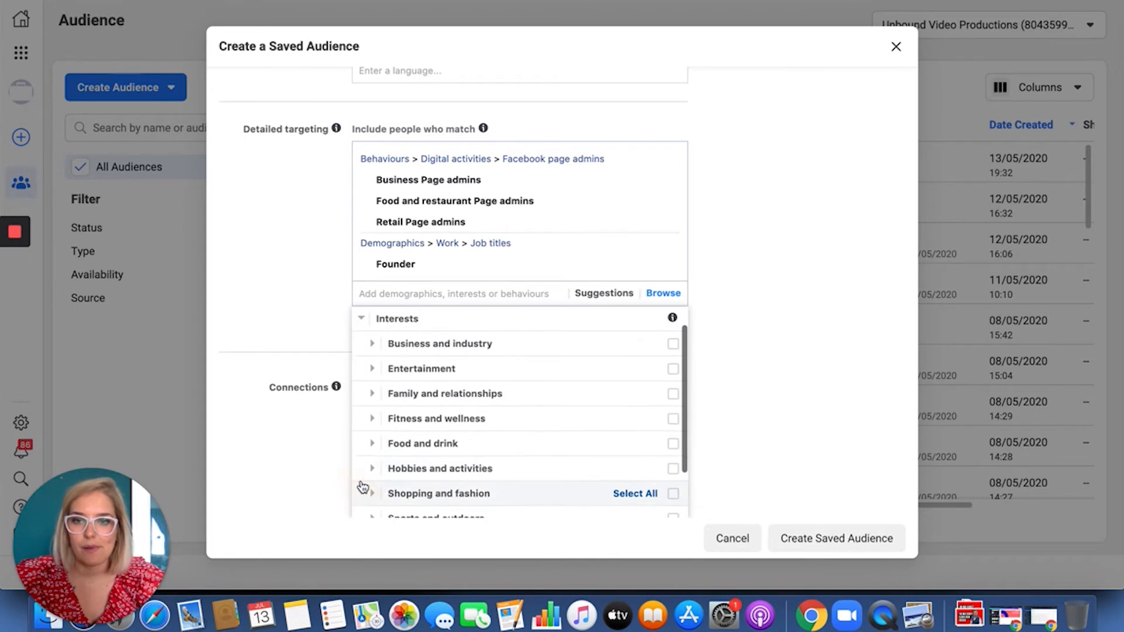
{"action": "scroll", "scroll_direction": "down", "scroll_amount": 3}
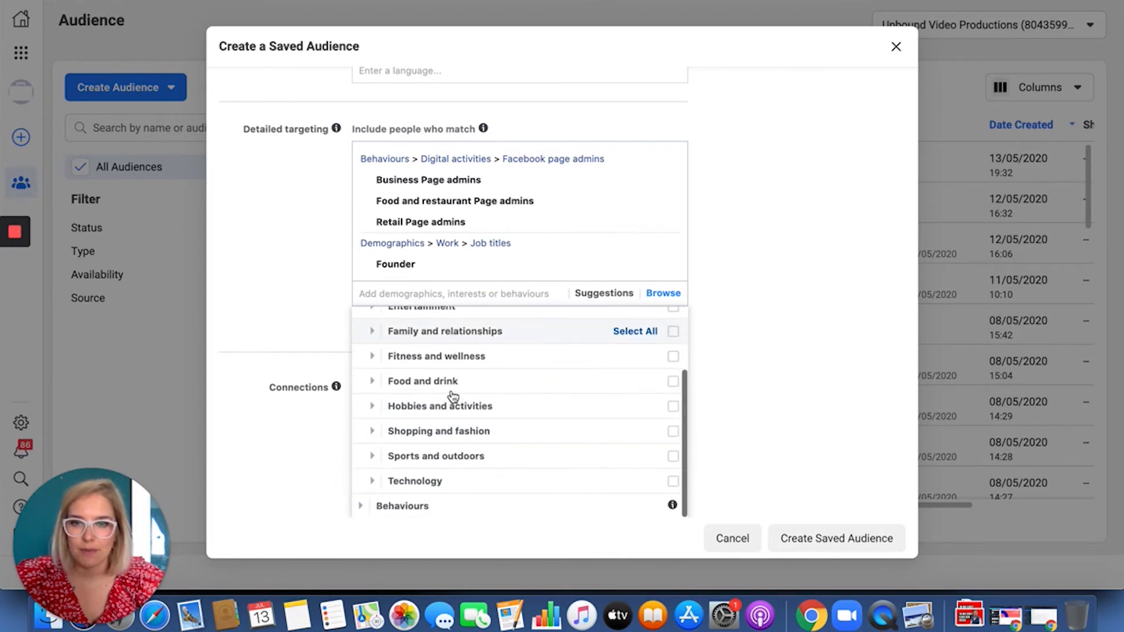
{"action": "left_click", "coordinate": [455, 294]}
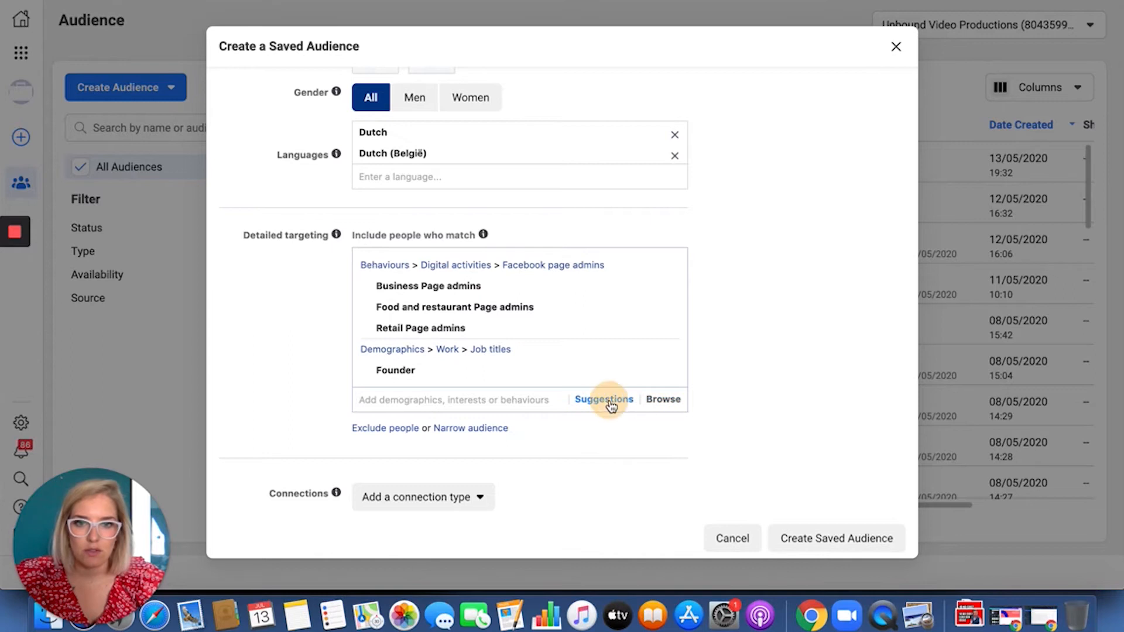
{"action": "left_click", "coordinate": [603, 398]}
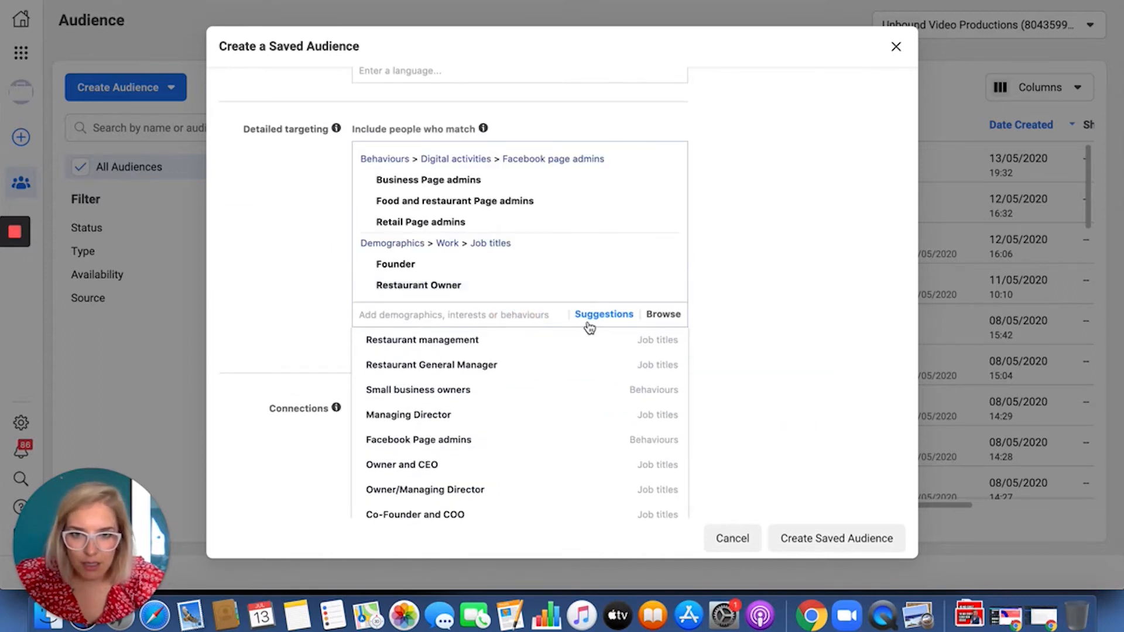
{"action": "mouse_move", "coordinate": [431, 364]}
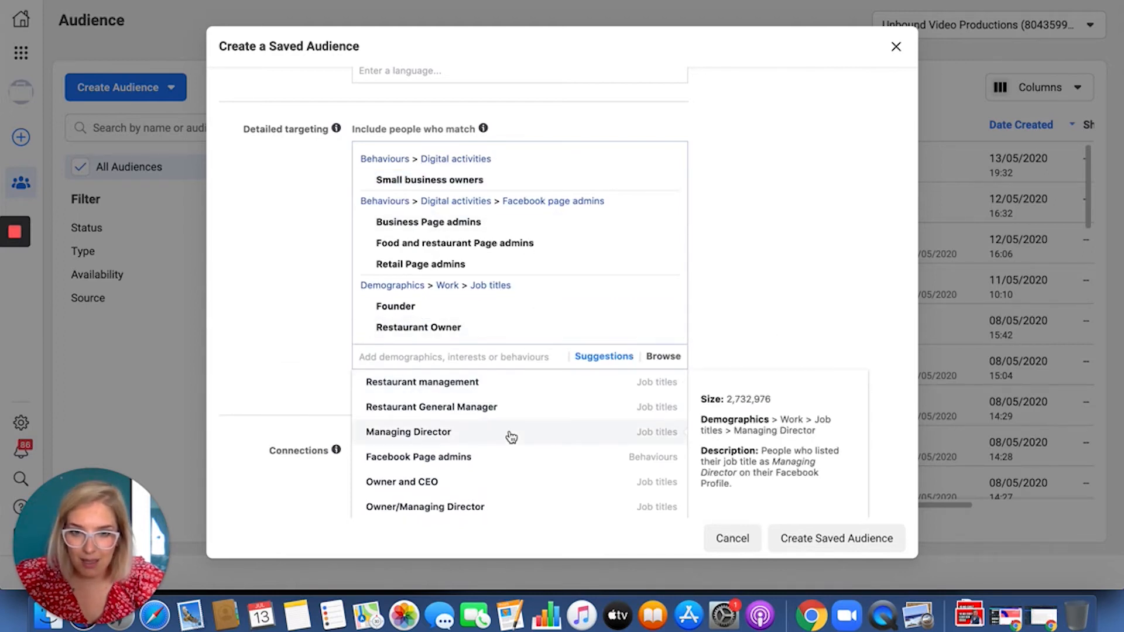
{"action": "scroll", "scroll_direction": "down", "scroll_amount": 3}
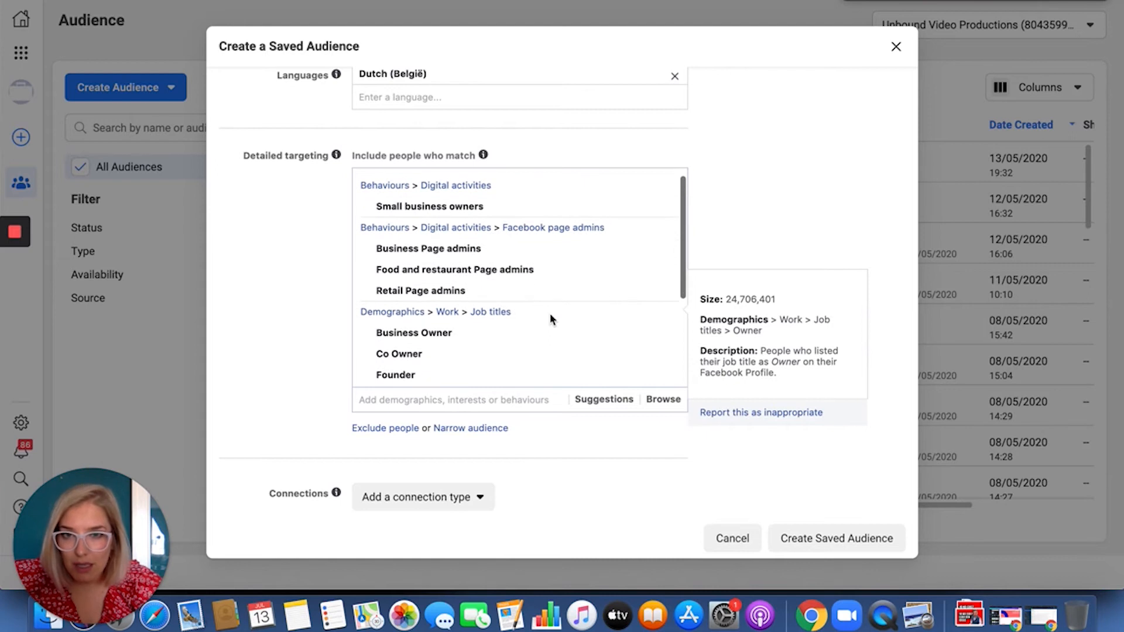
{"action": "mouse_move", "coordinate": [405, 185]}
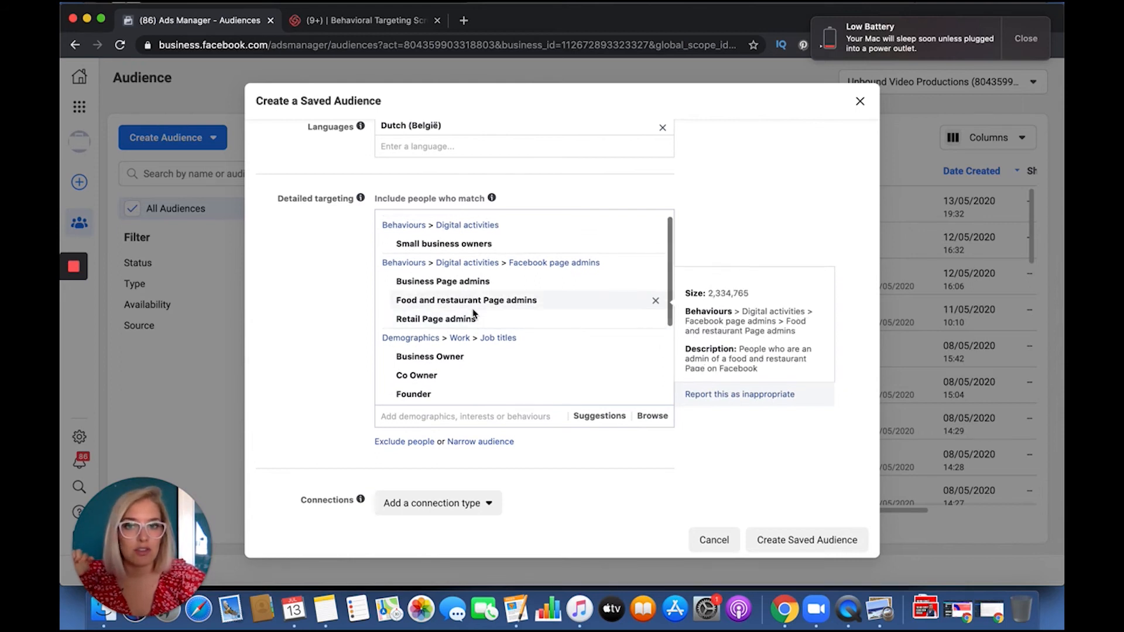
{"action": "mouse_move", "coordinate": [429, 357]}
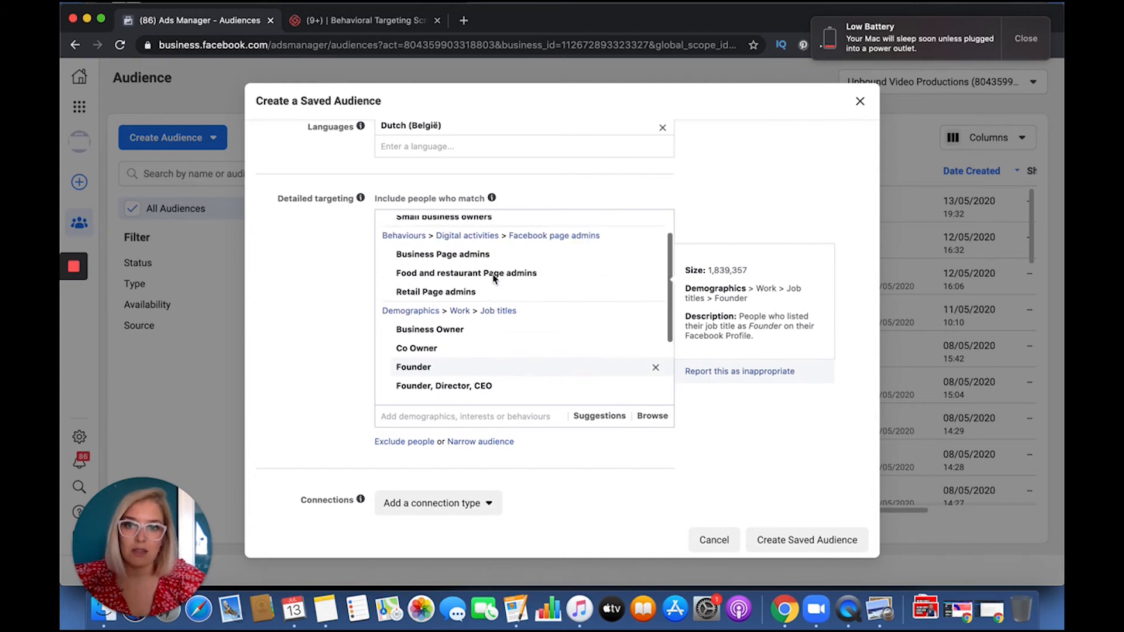
Step: Remove the Business Owner and Restaurant Owner job titles, and add an empty must-also-match group
{"action": "scroll", "scroll_direction": "down", "scroll_amount": 3}
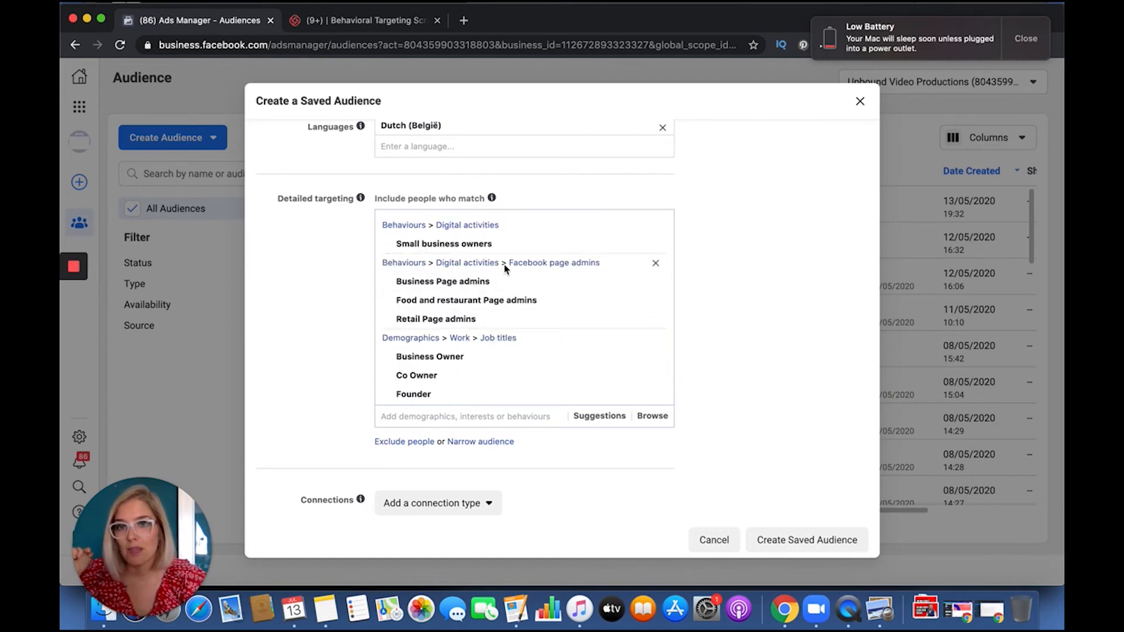
{"action": "mouse_move", "coordinate": [429, 356]}
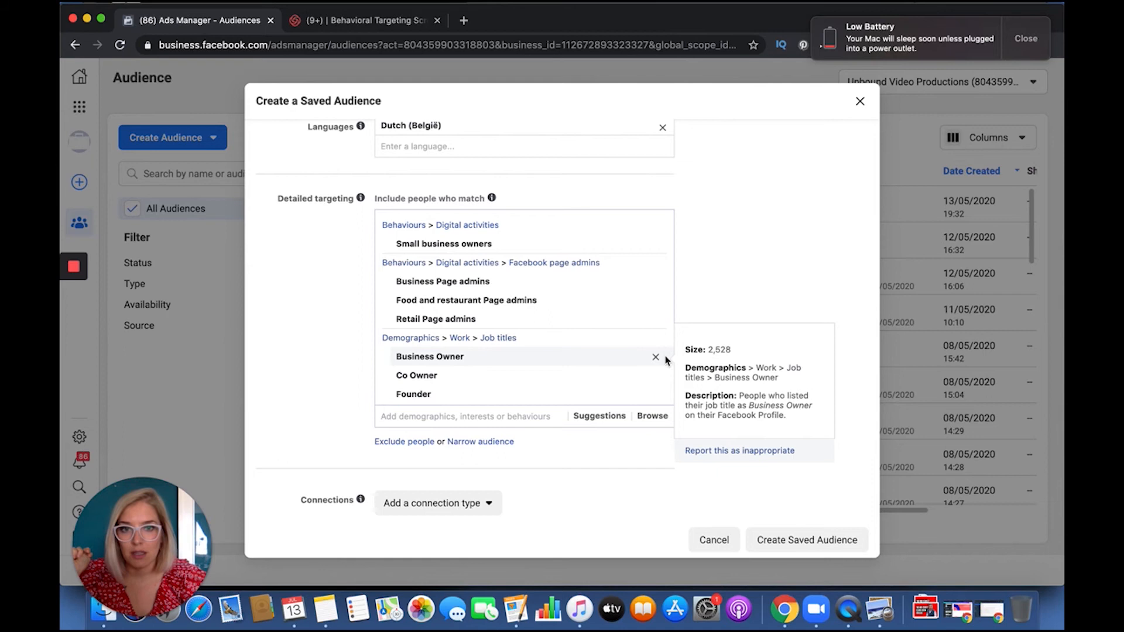
{"action": "left_click", "coordinate": [654, 357]}
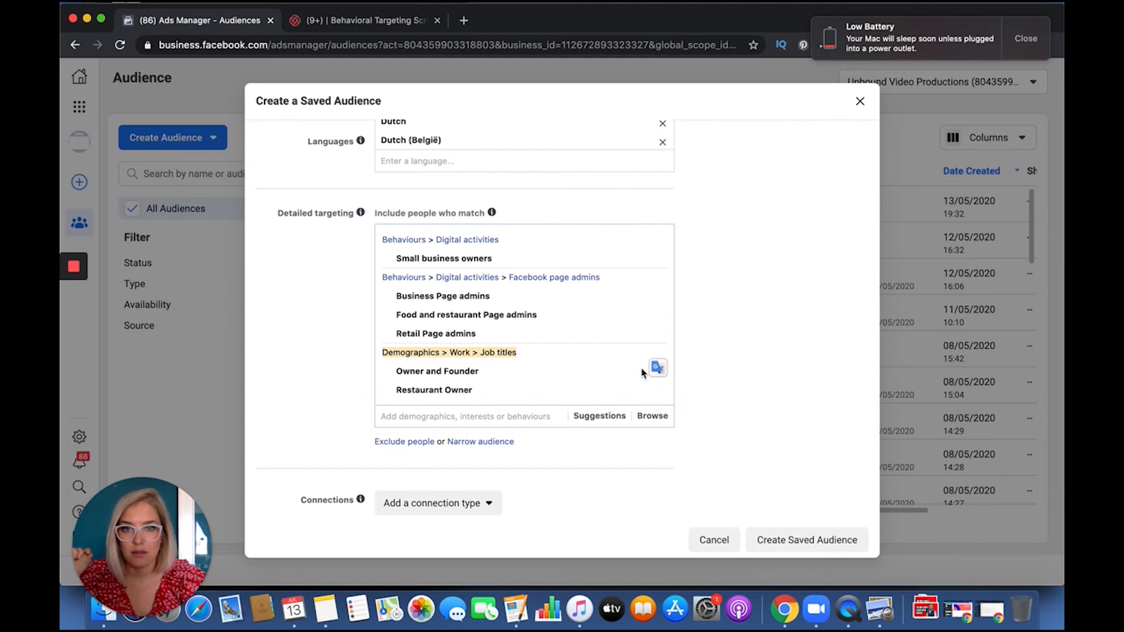
{"action": "mouse_move", "coordinate": [434, 390]}
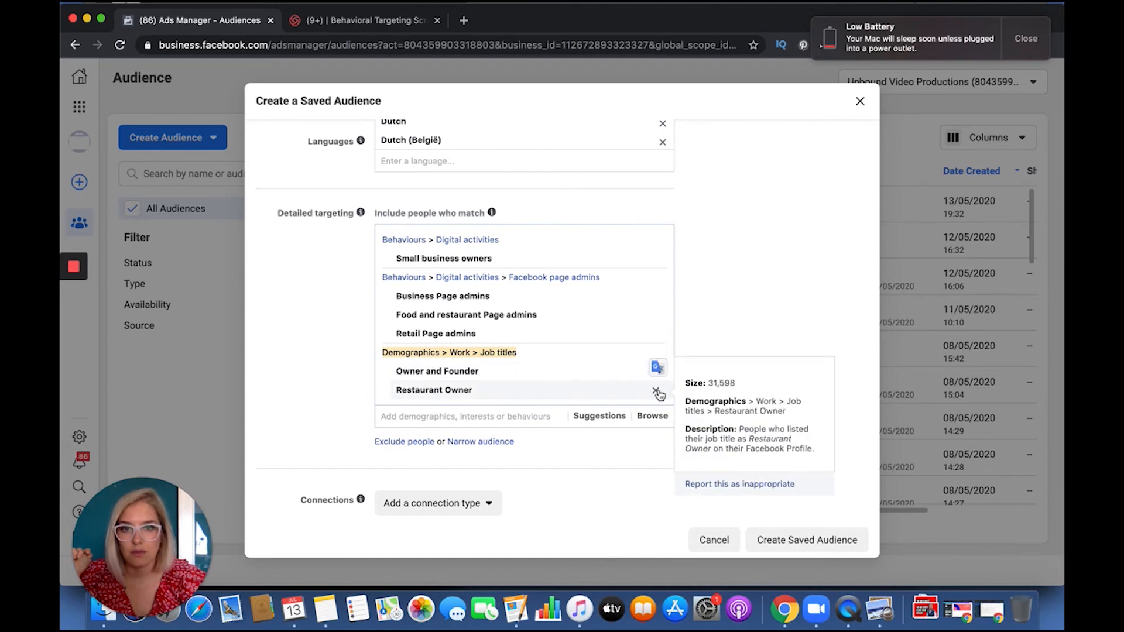
{"action": "left_click", "coordinate": [658, 391]}
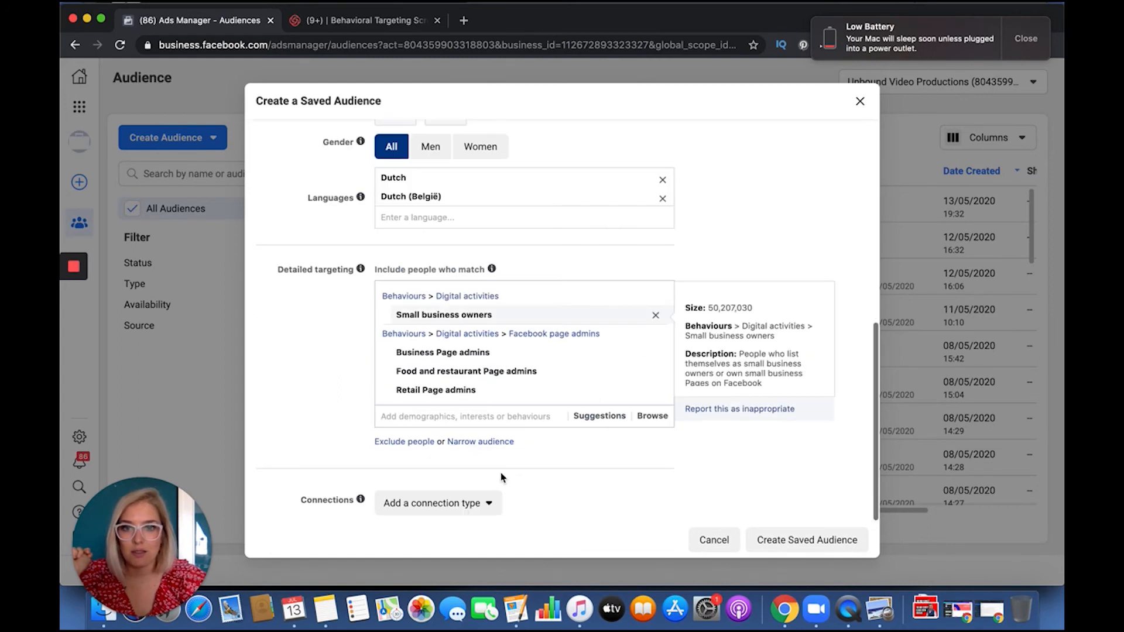
{"action": "left_click", "coordinate": [479, 441]}
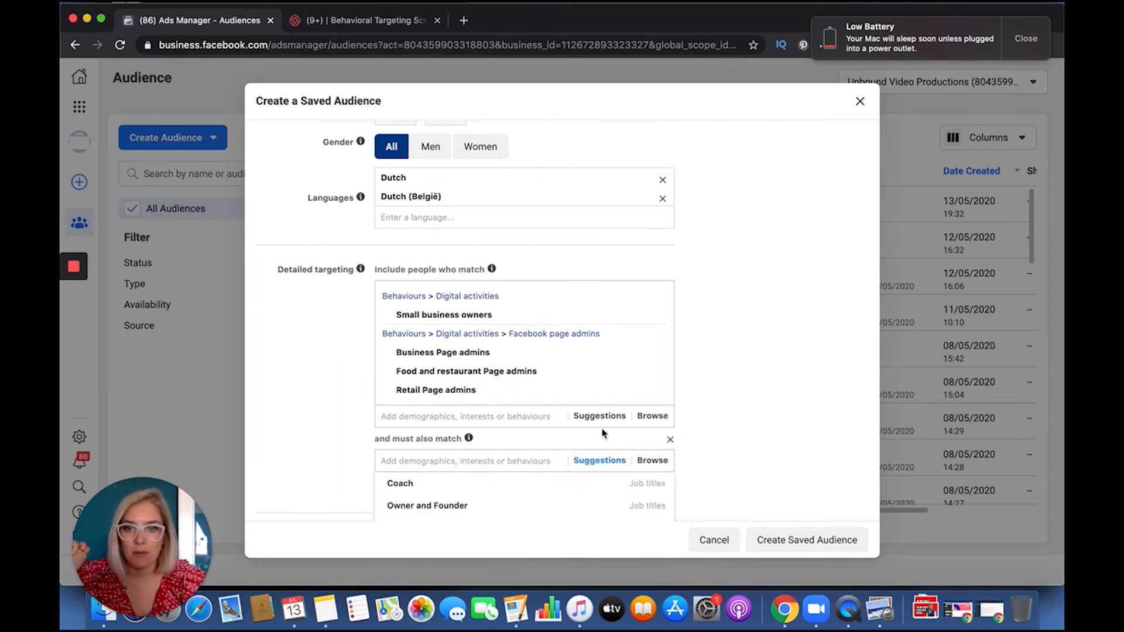
Step: Add the Owner and Founder and Owner job titles to the must-also-match group
{"action": "scroll", "scroll_direction": "down", "scroll_amount": 3}
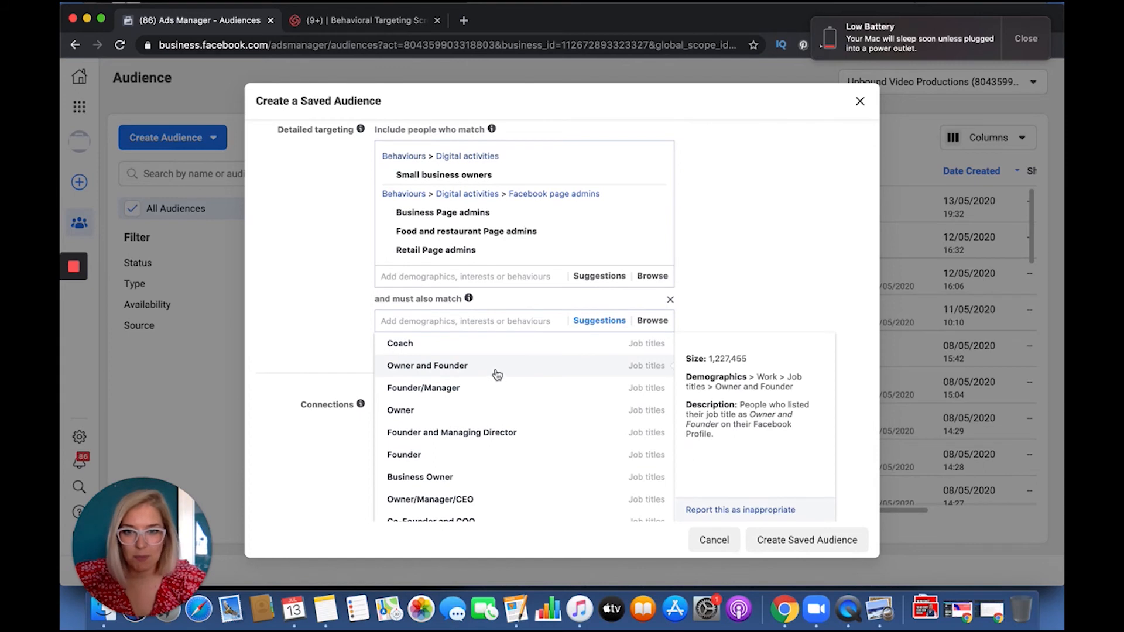
{"action": "left_click", "coordinate": [426, 365]}
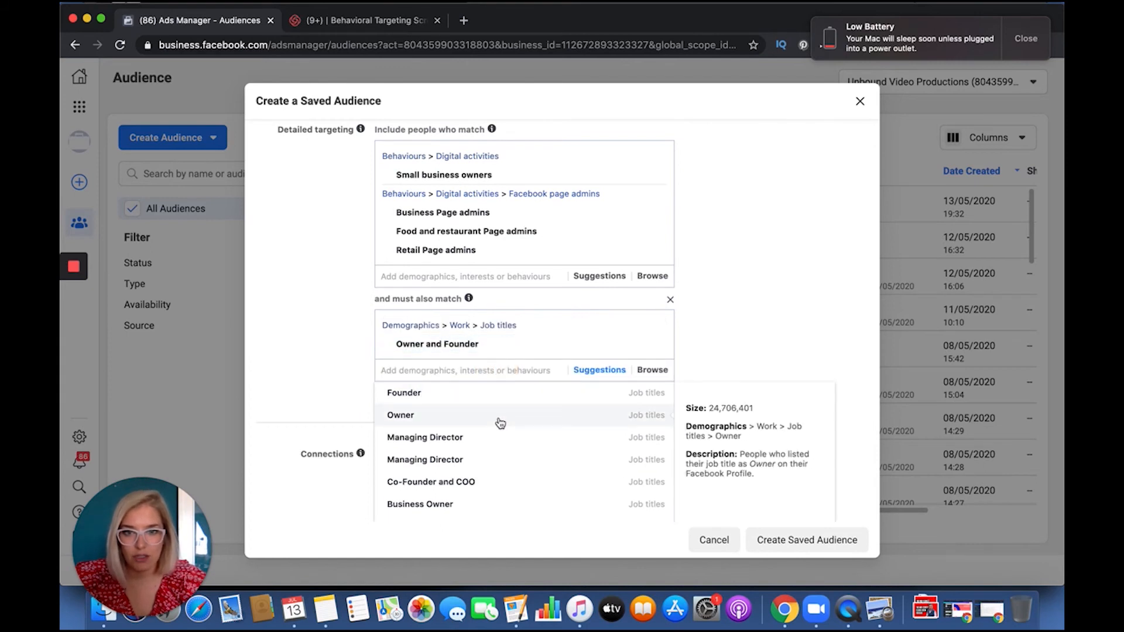
{"action": "left_click", "coordinate": [400, 415]}
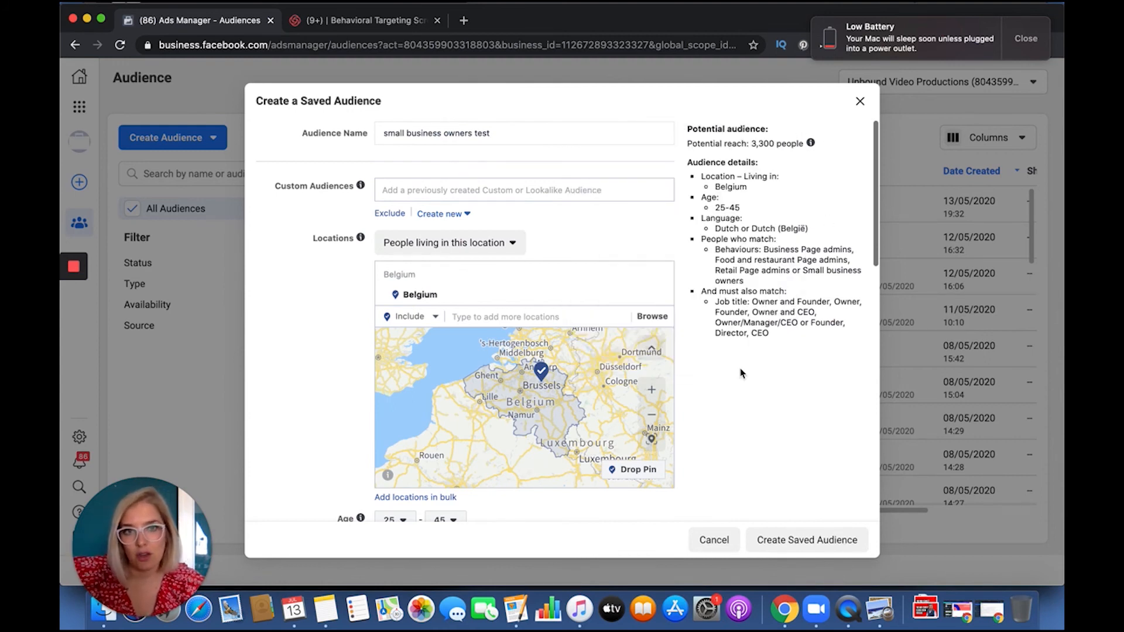
Step: Scroll down to the must-also-match job title group
{"action": "scroll", "scroll_direction": "down", "scroll_amount": 3}
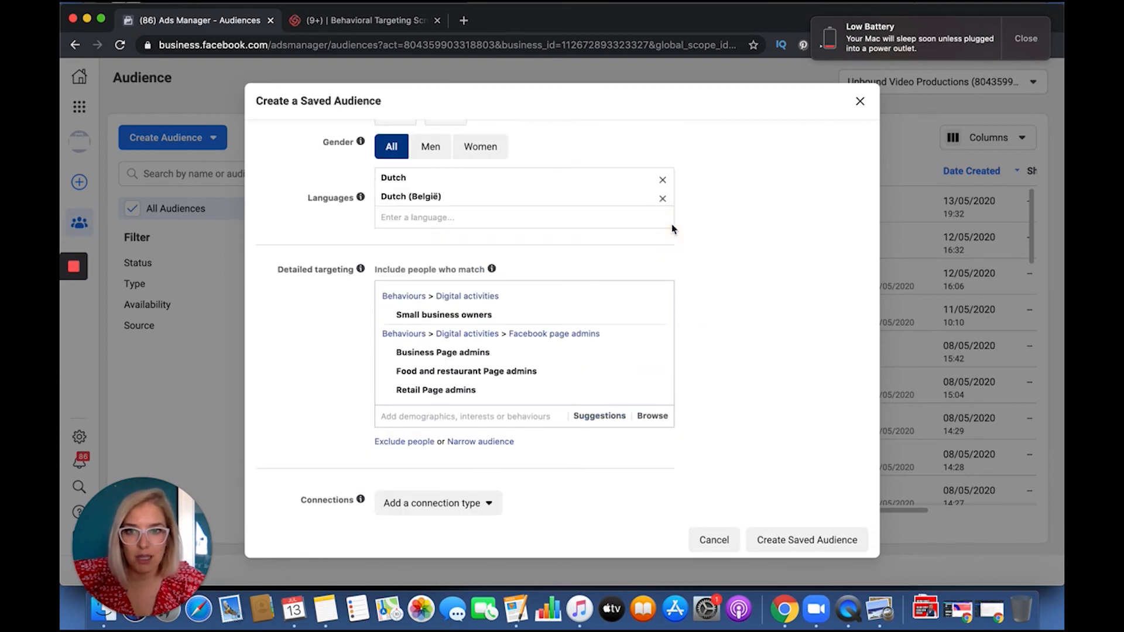
{"action": "mouse_move", "coordinate": [466, 370]}
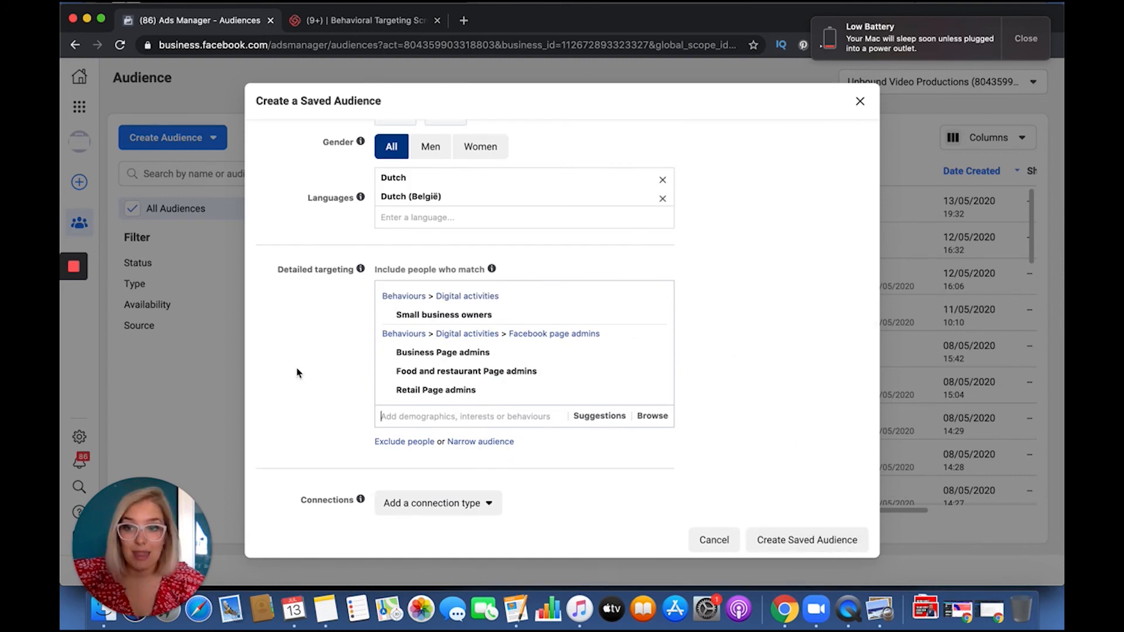
{"action": "mouse_move", "coordinate": [100, 300]}
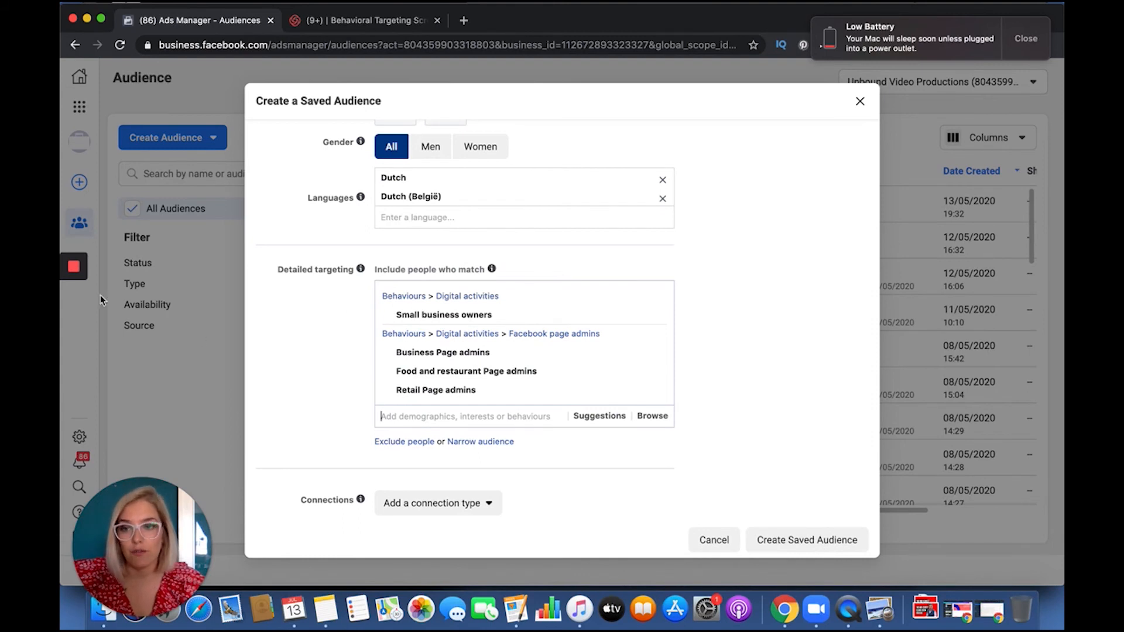